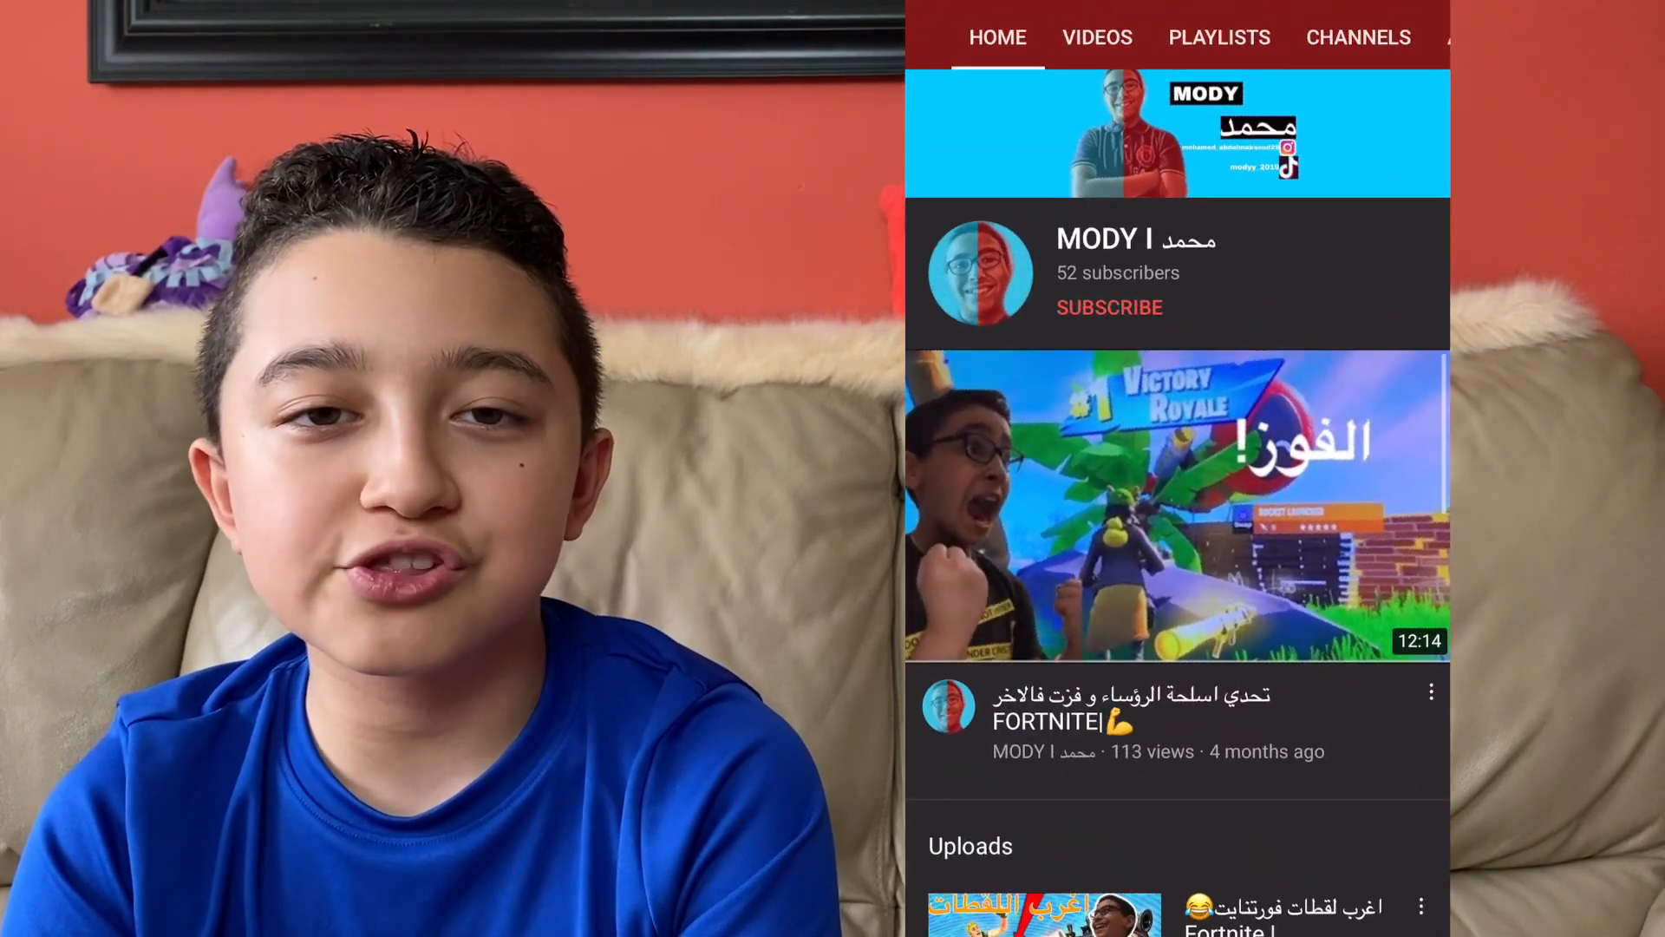
- Scroll down through the second small channel's list of uploads
scroll(down, 3)
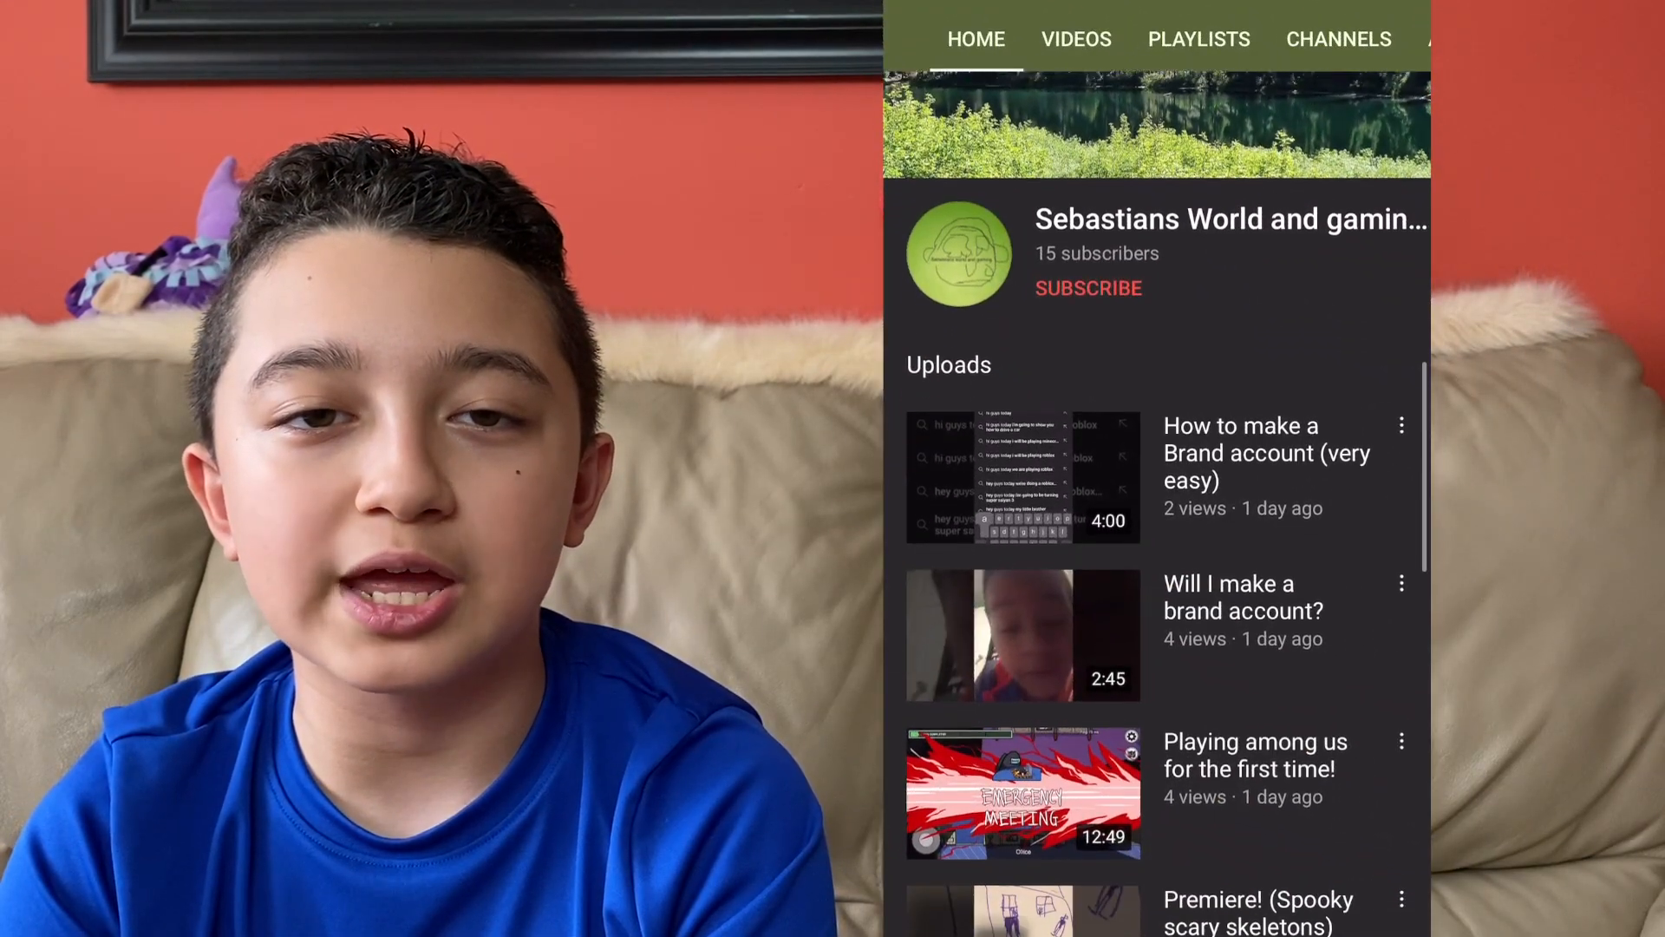
scroll(down, 3)
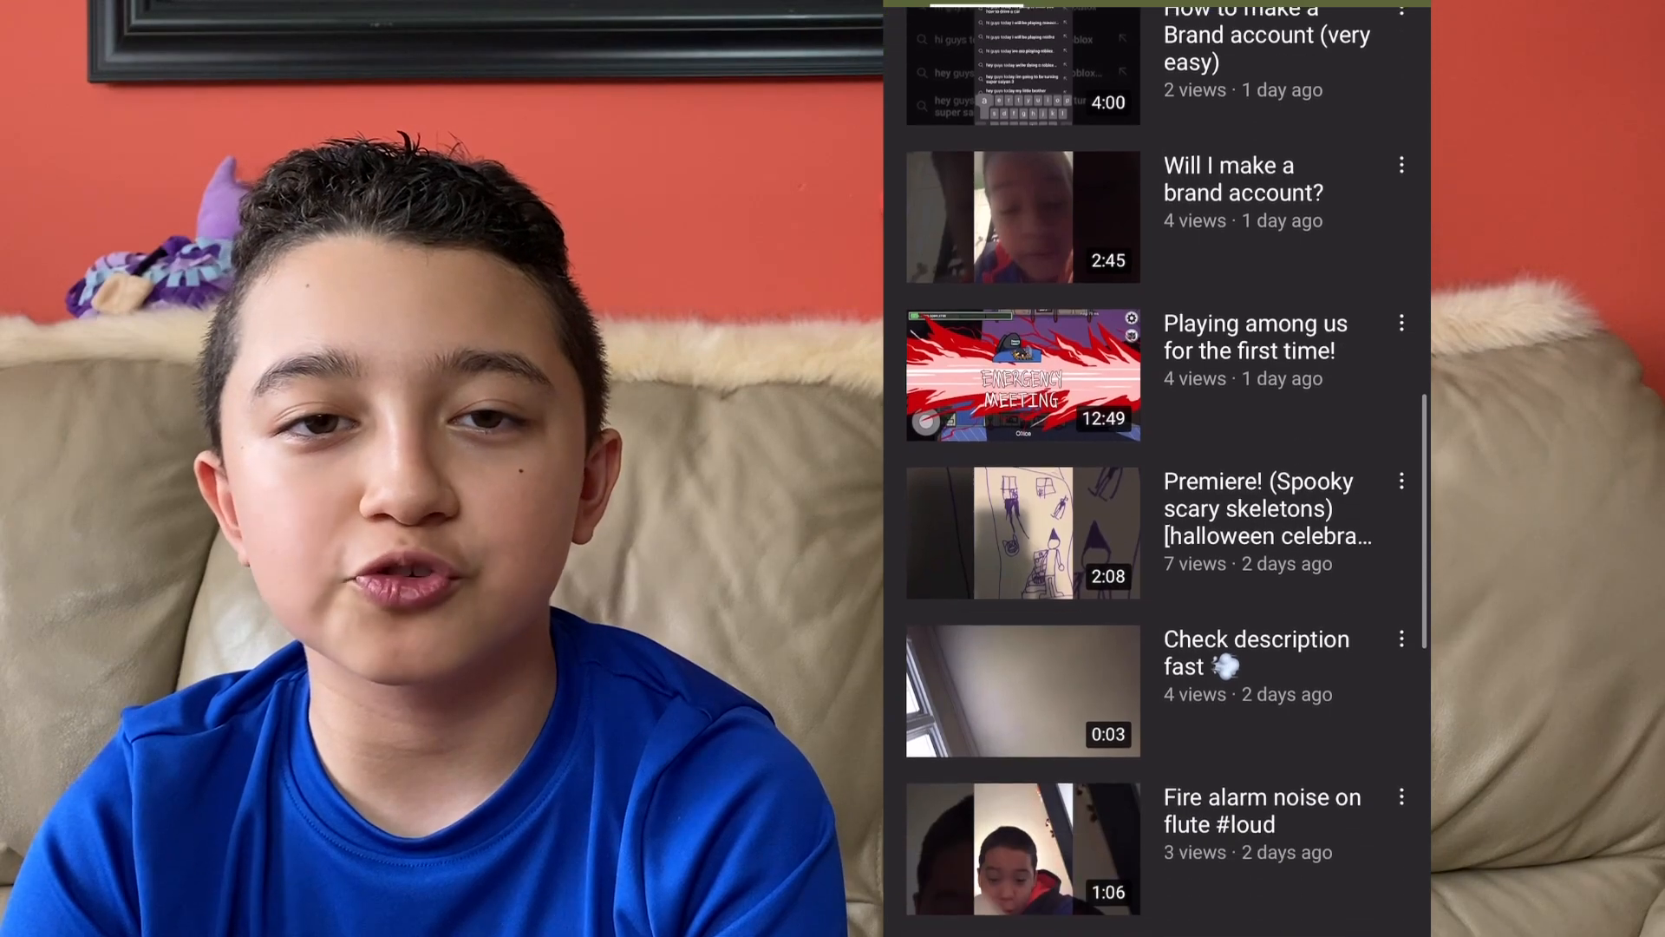
scroll(down, 3)
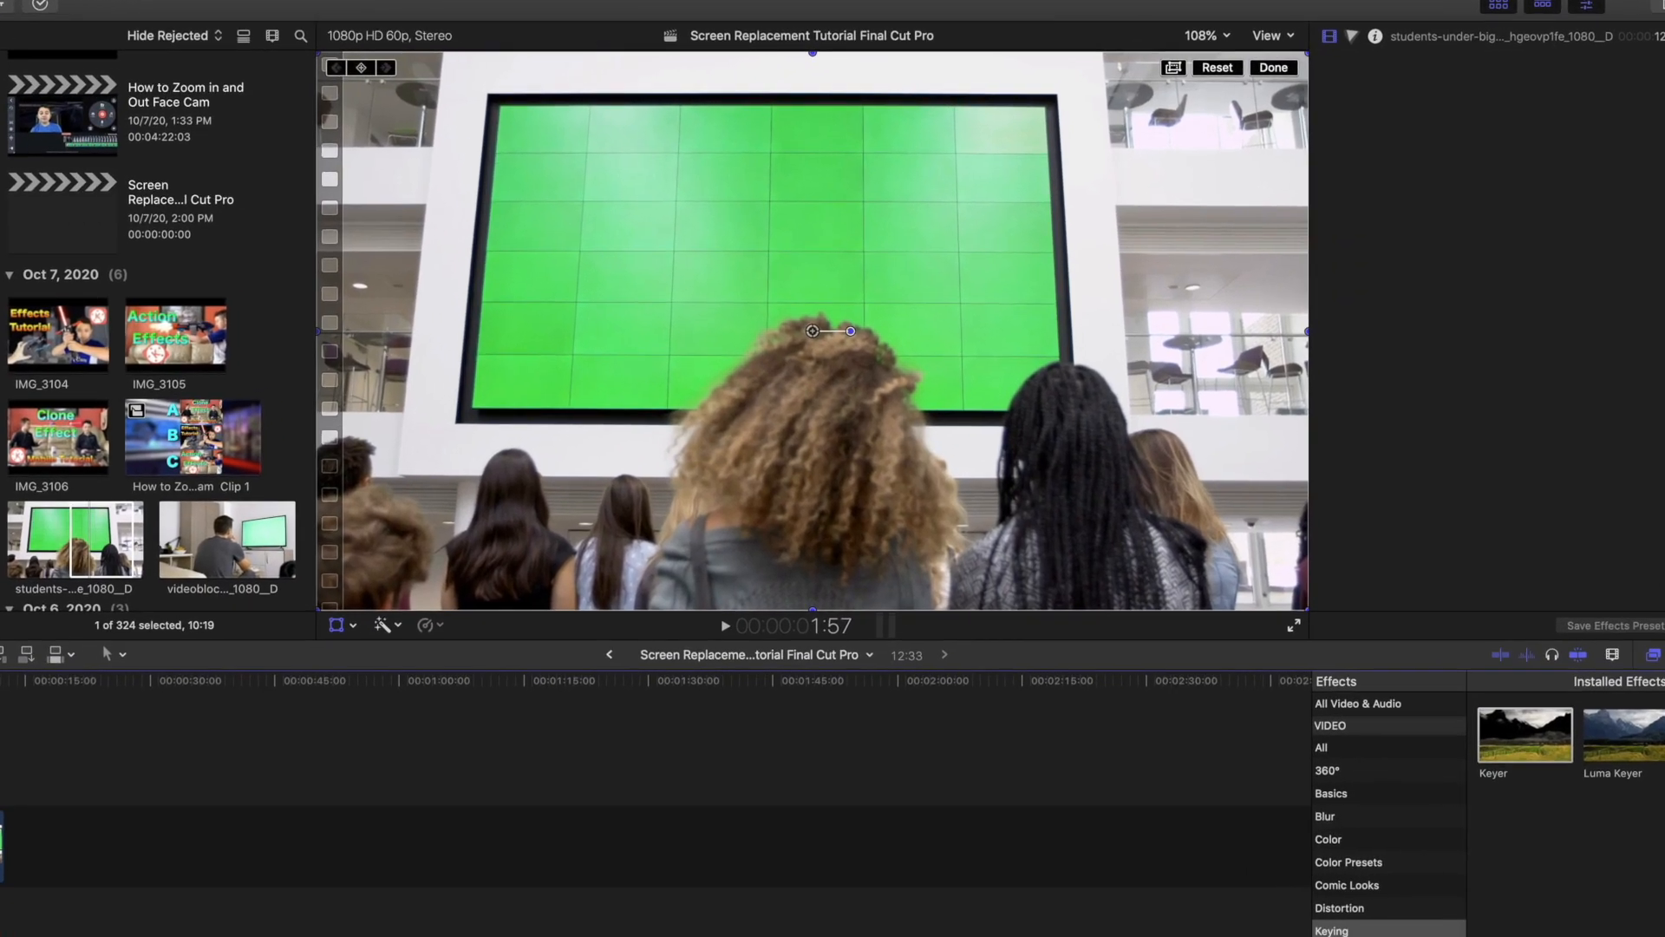
- Show the viewer's View menu options over the green-screen wall clip
click(1270, 35)
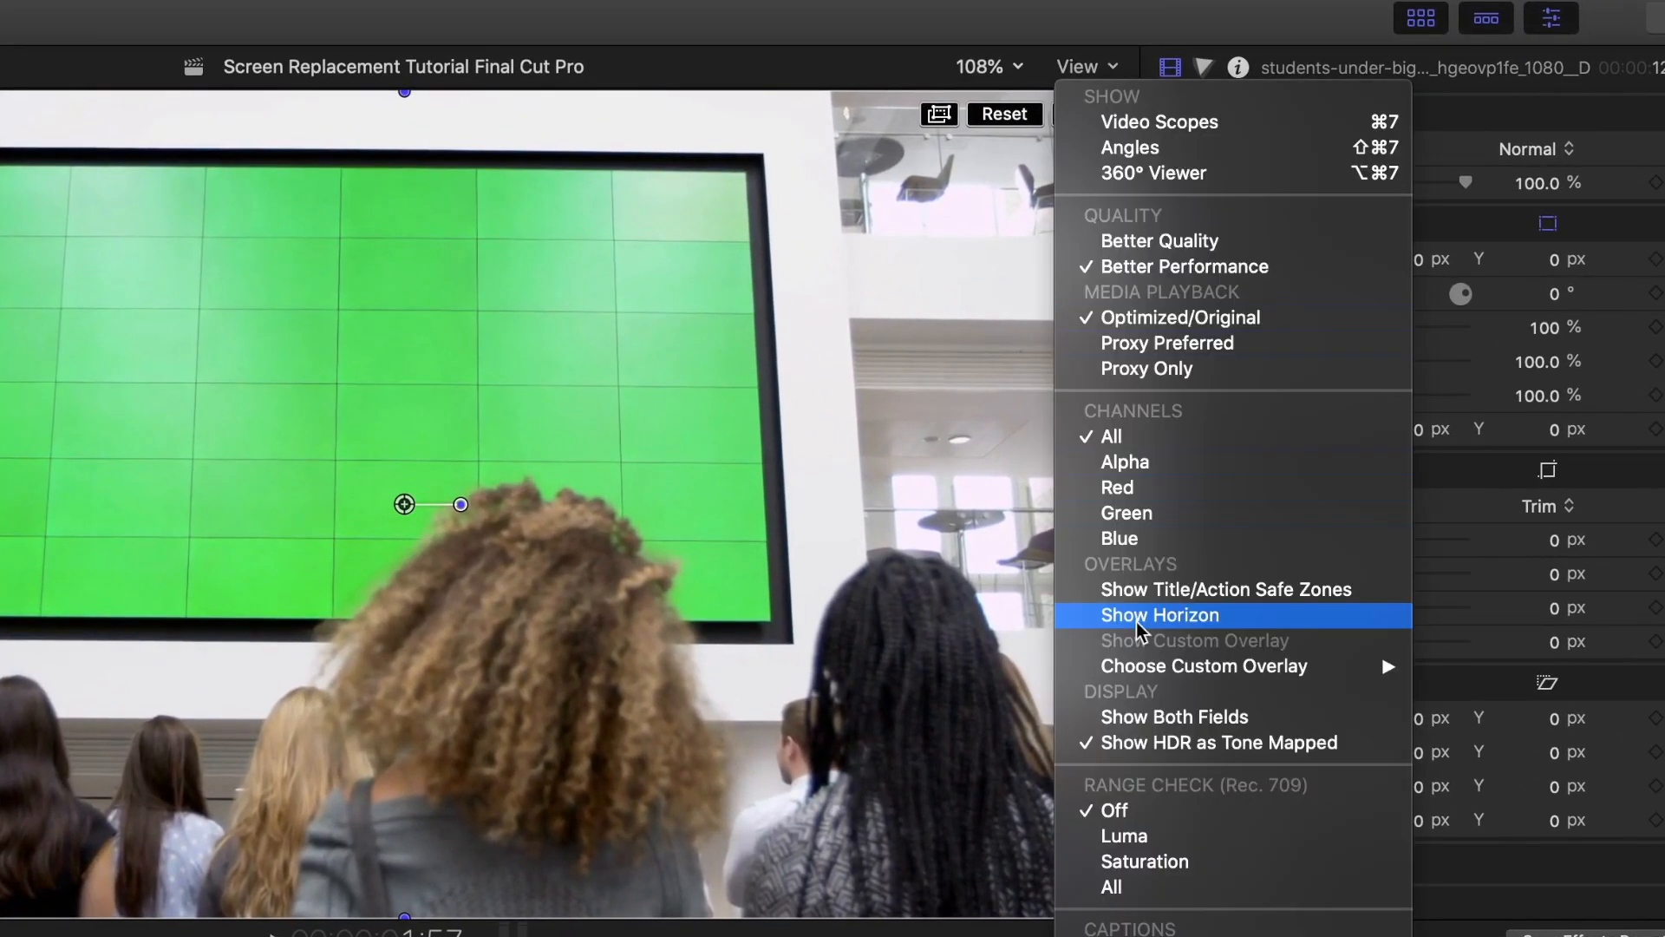
click(1160, 614)
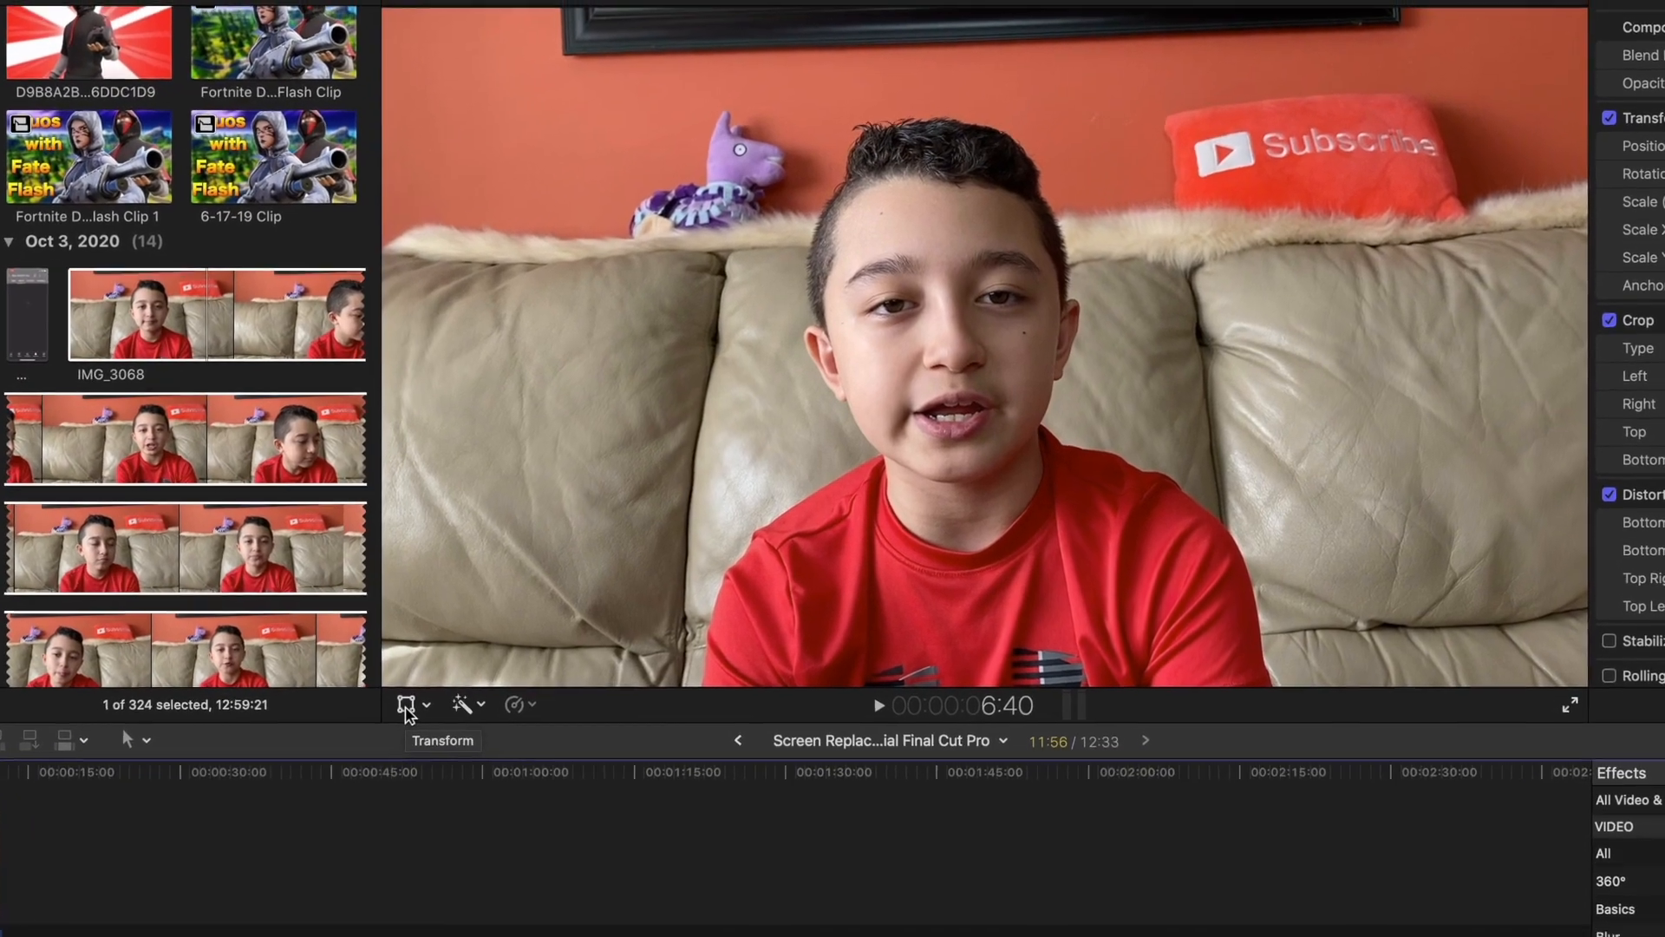
- Enable Transform and resize the talking head to about 60% so it covers the green wall screen
click(406, 704)
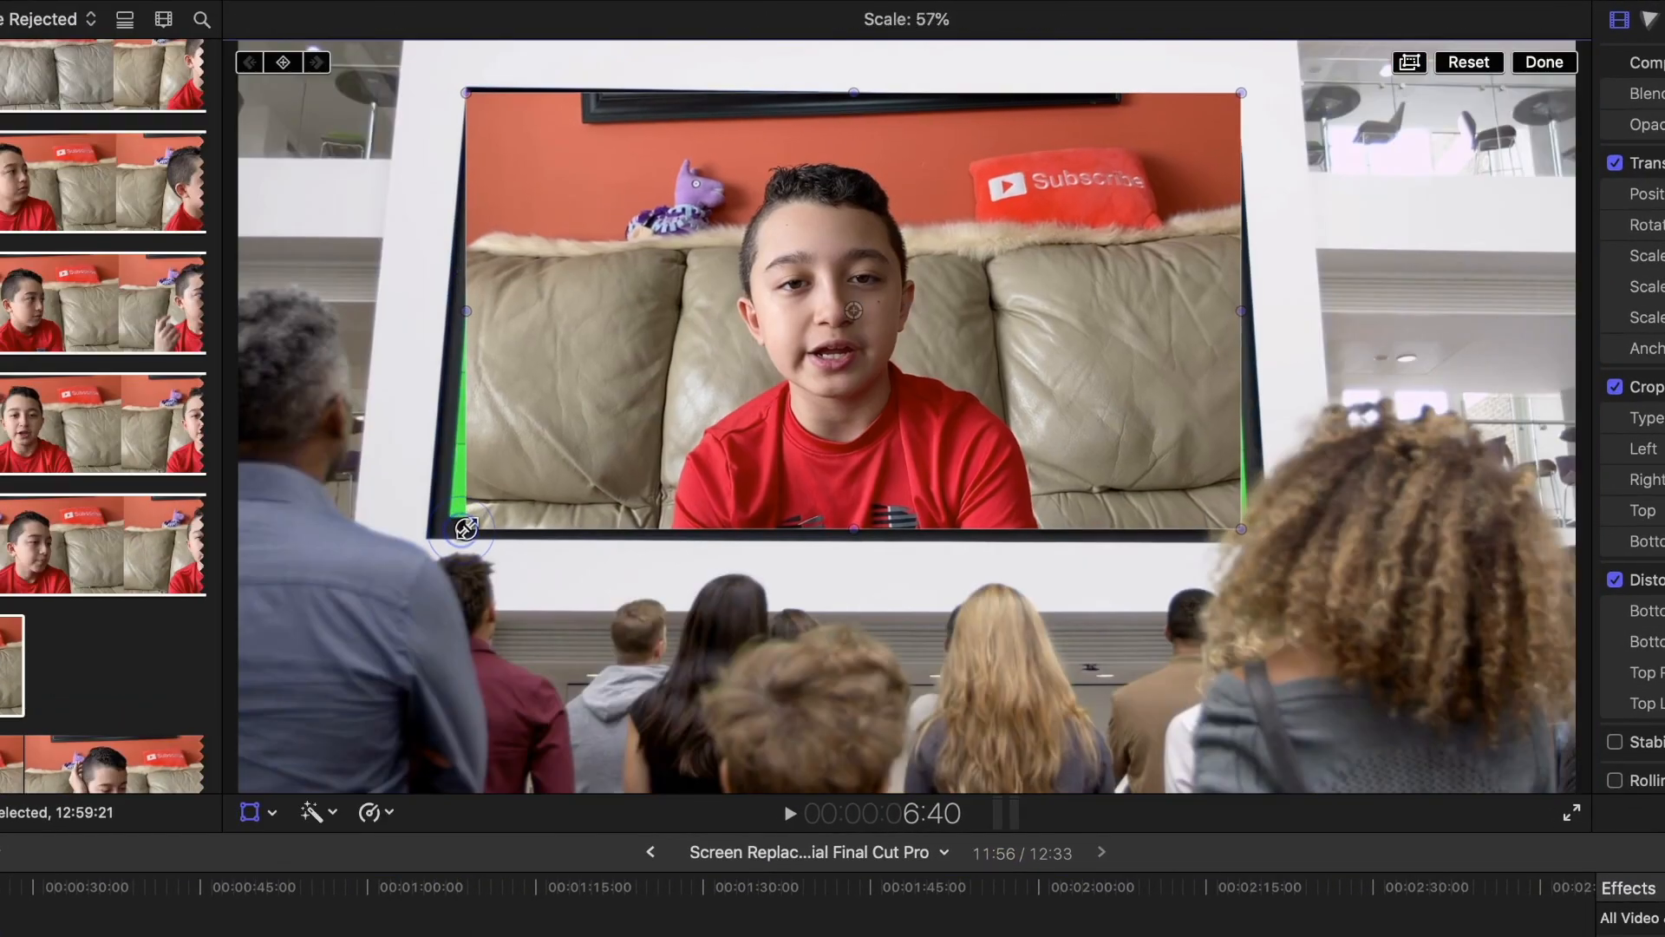
drag(465, 527, 440, 538)
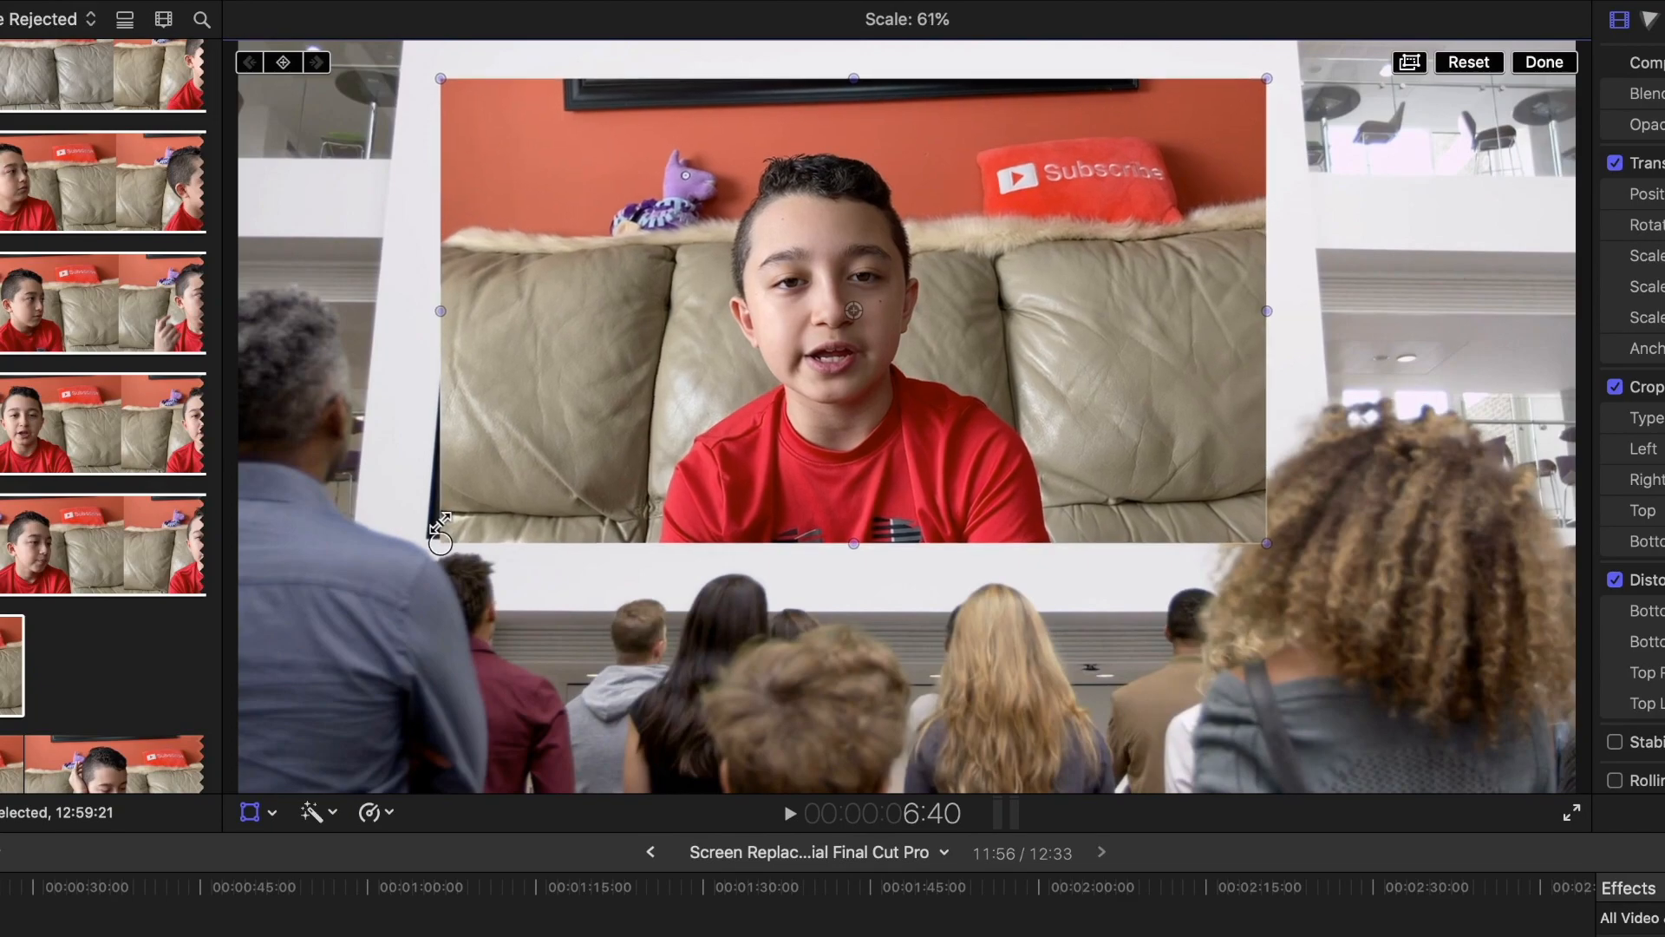
drag(435, 541, 451, 536)
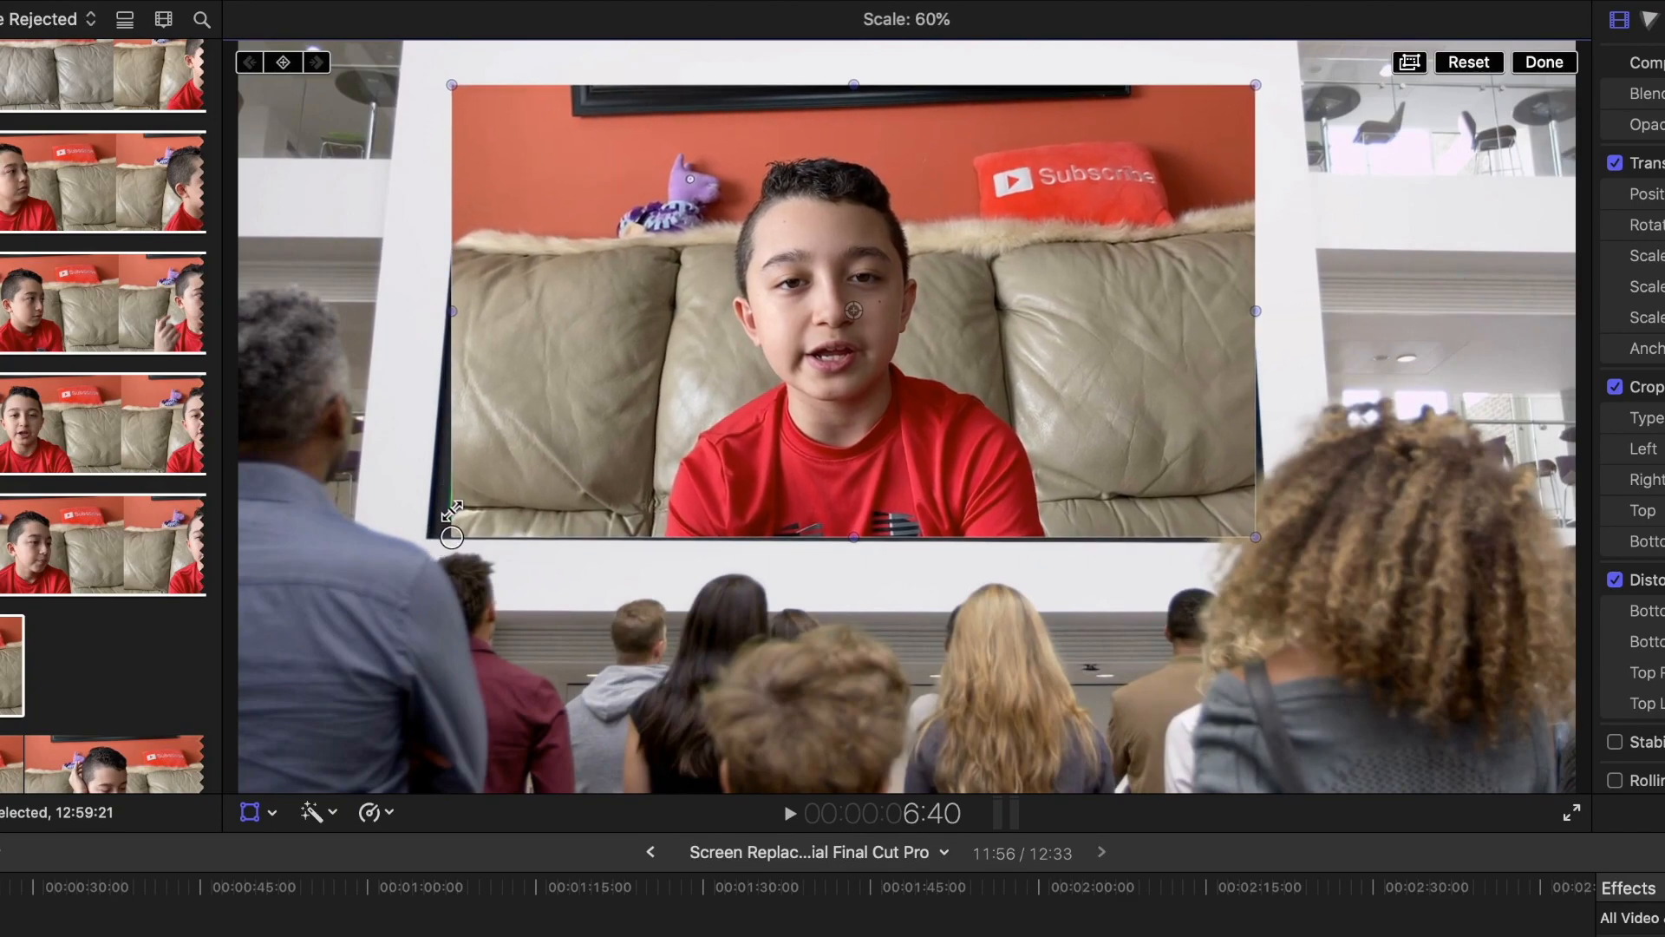
drag(850, 309, 848, 323)
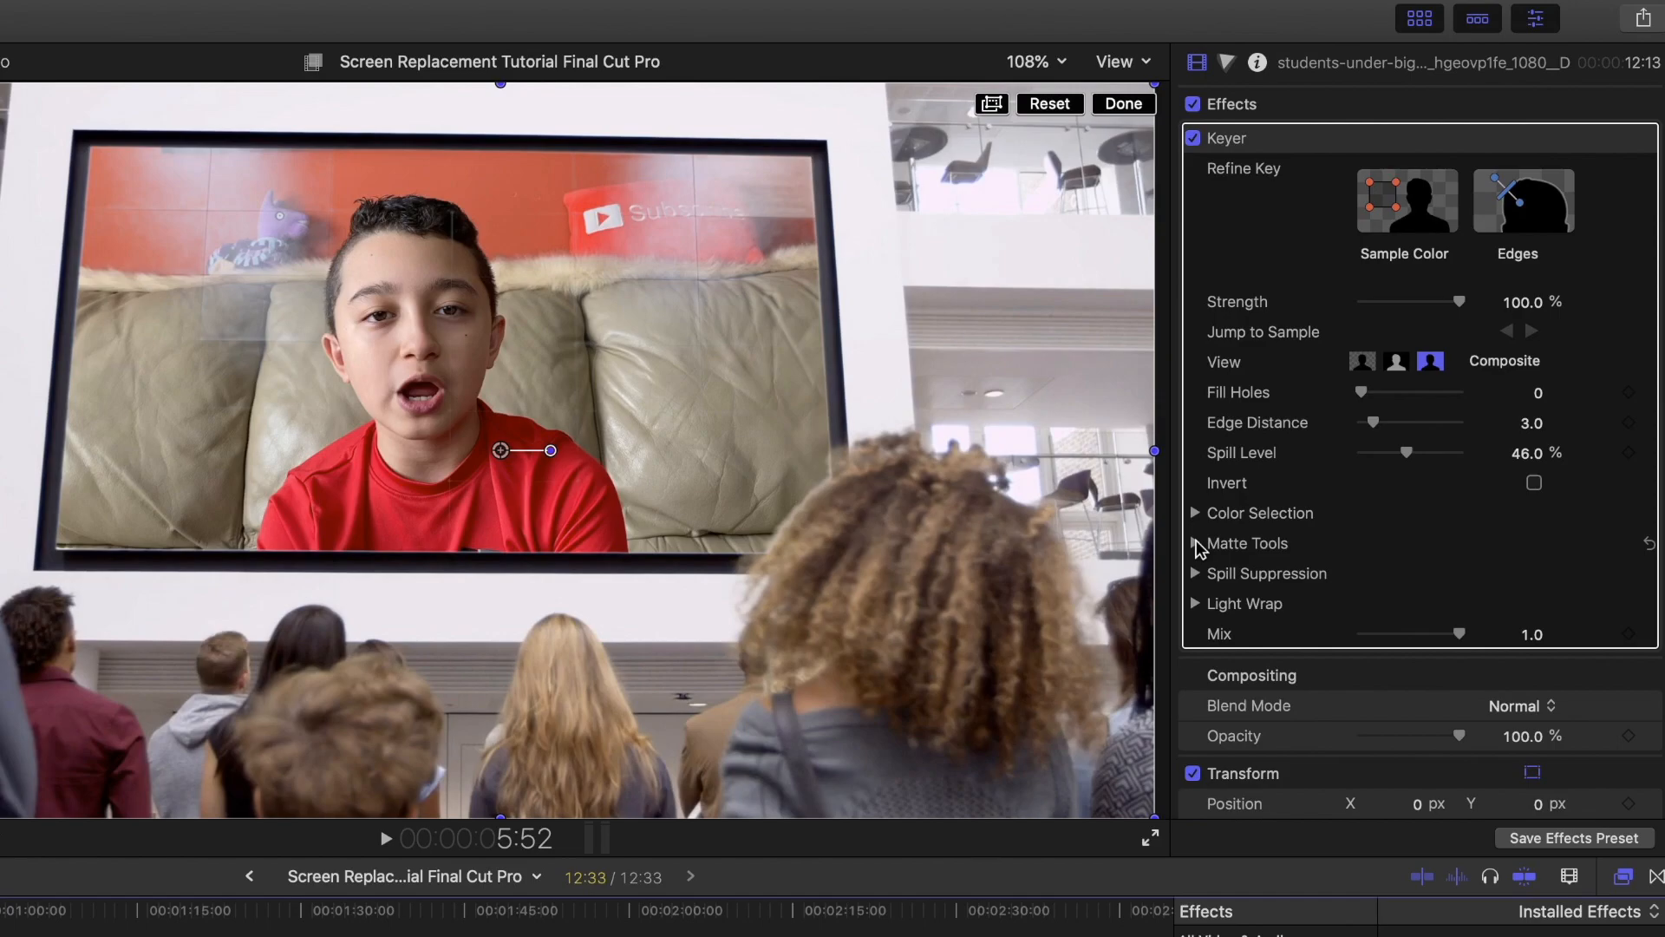
- Expand the Keyer's Matte Tools in the inspector to refine the green-wall key
click(1193, 543)
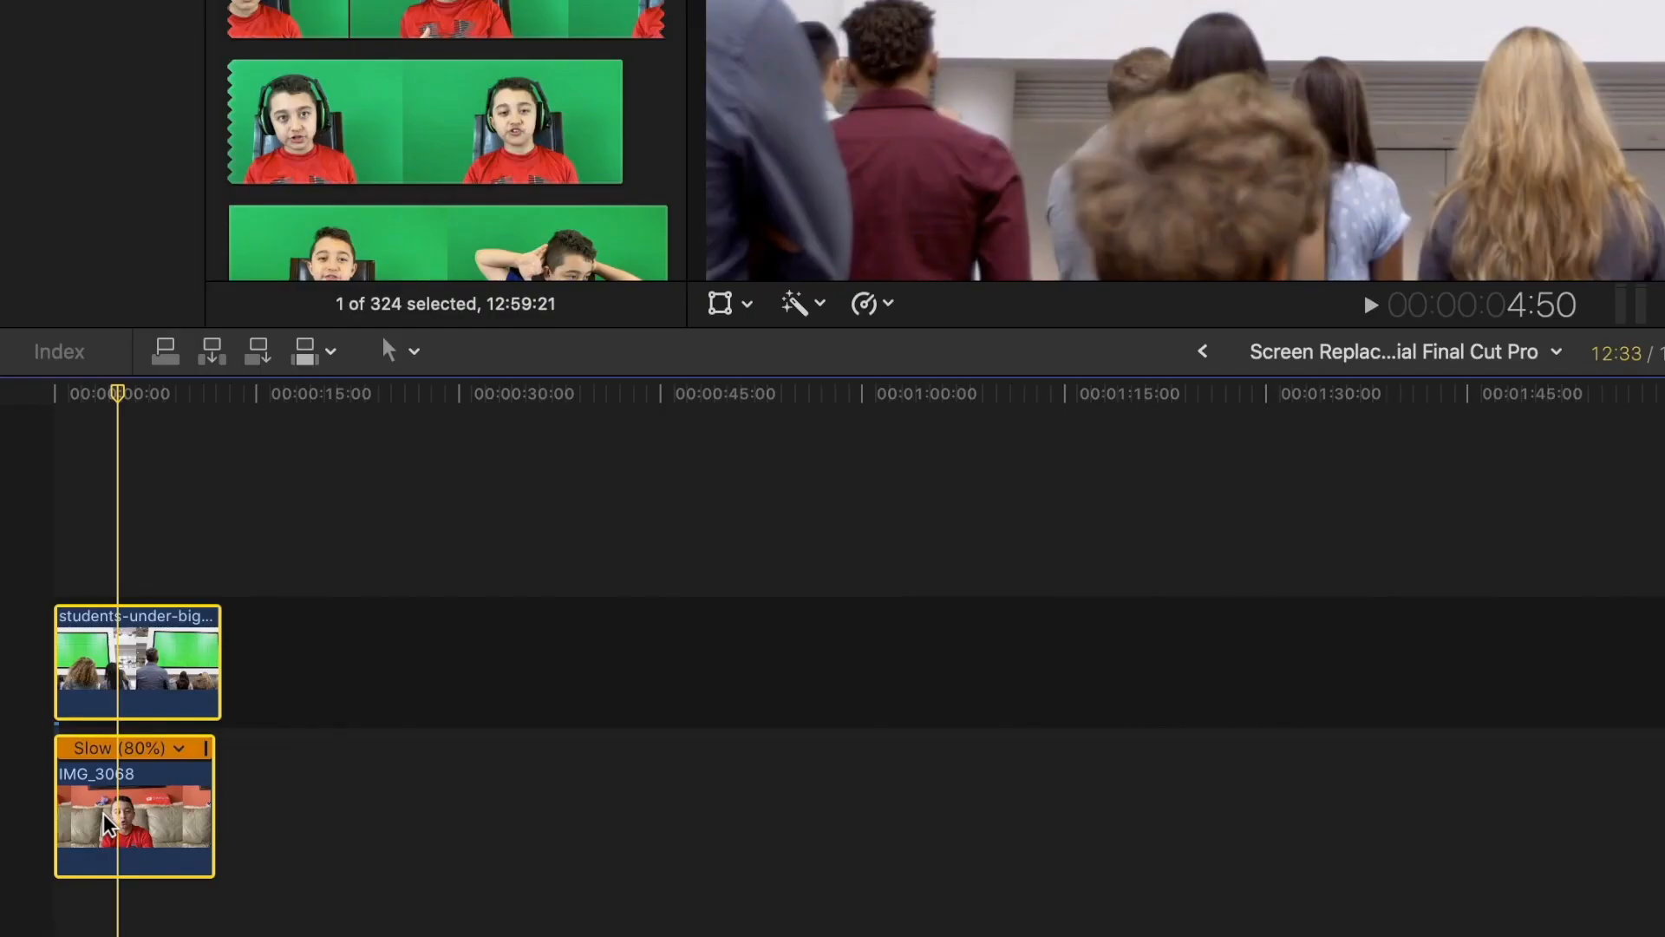
- Make a New Compound Clip from the selected wall and talking-head clips and confirm it
right_click(116, 817)
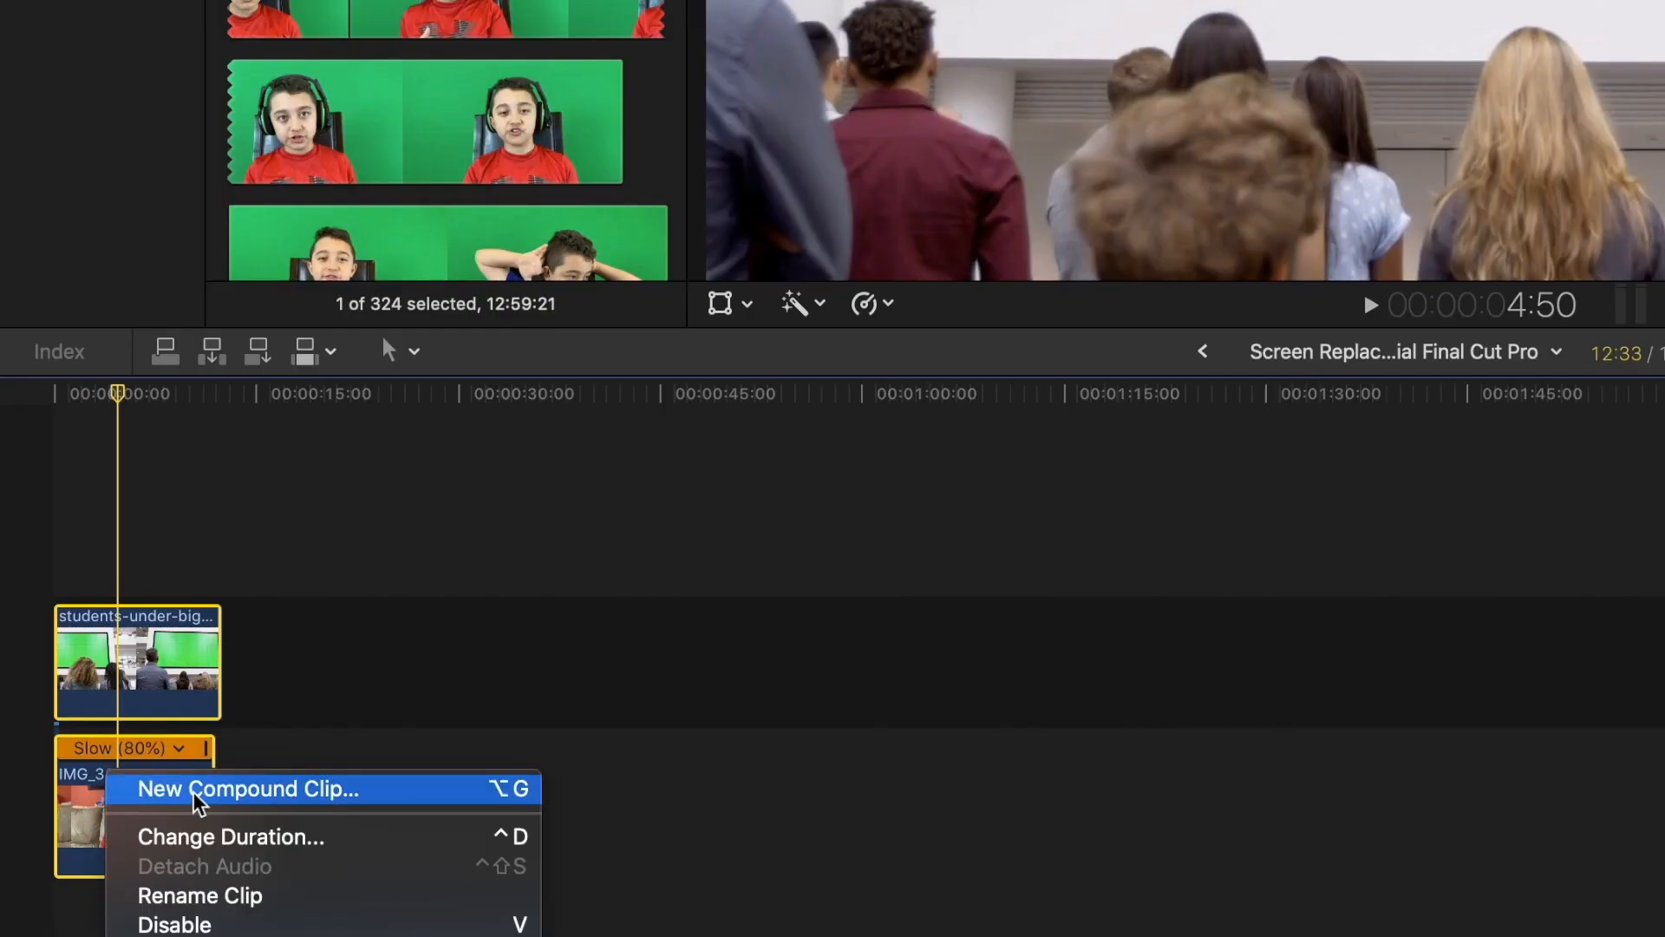
click(248, 788)
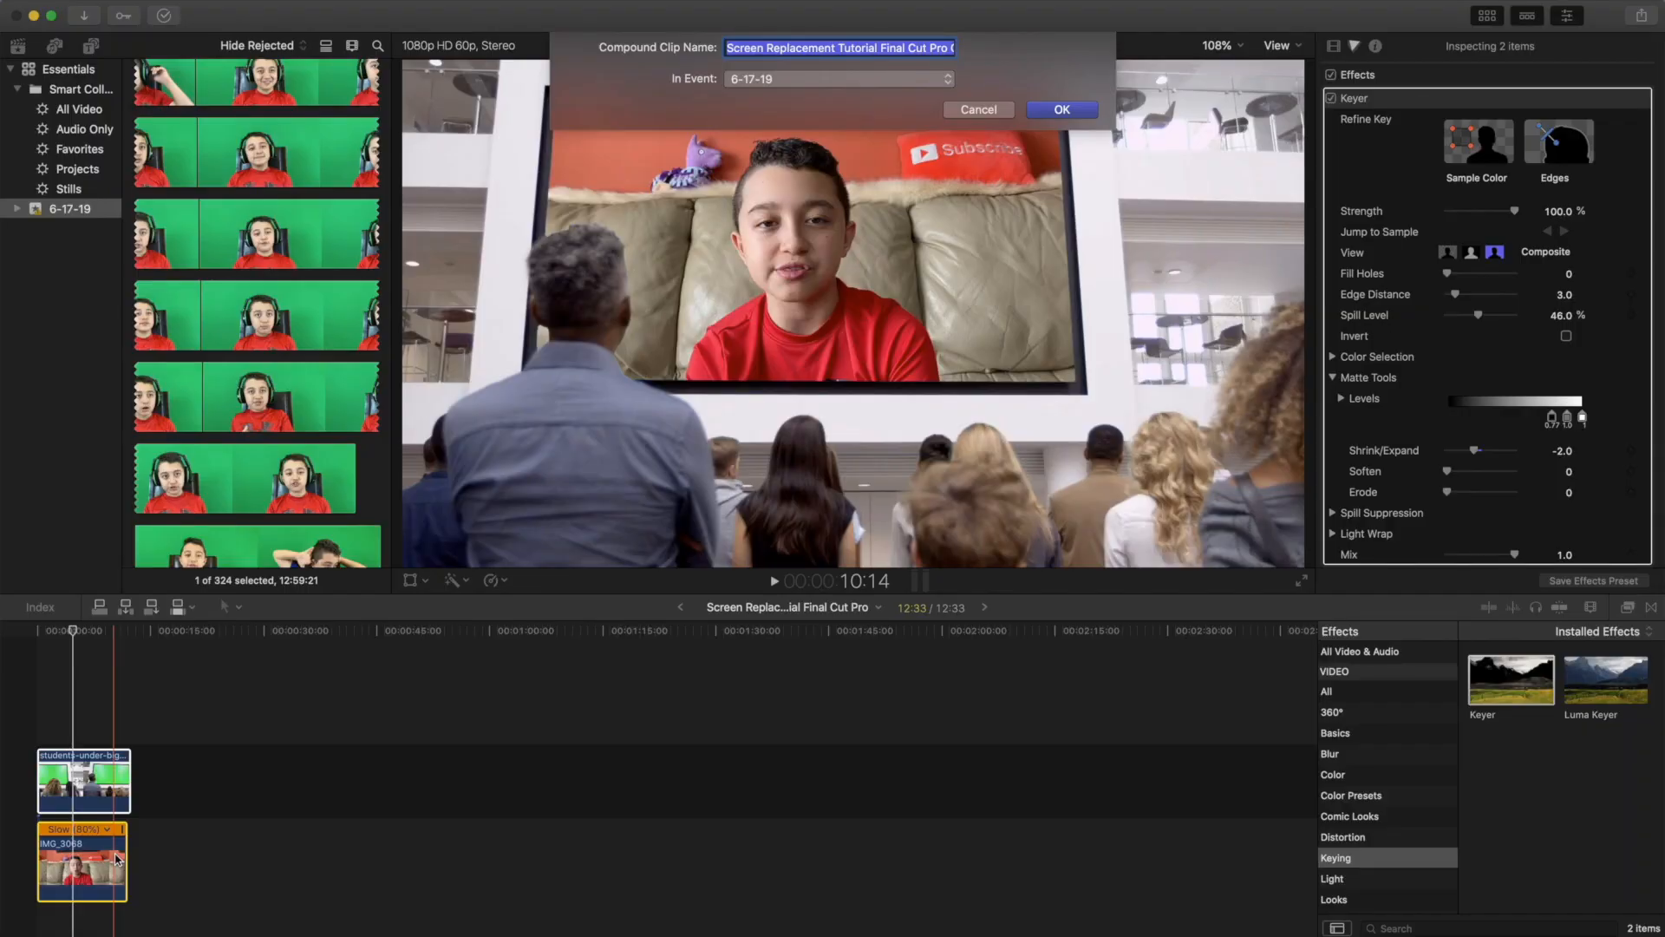
click(1058, 109)
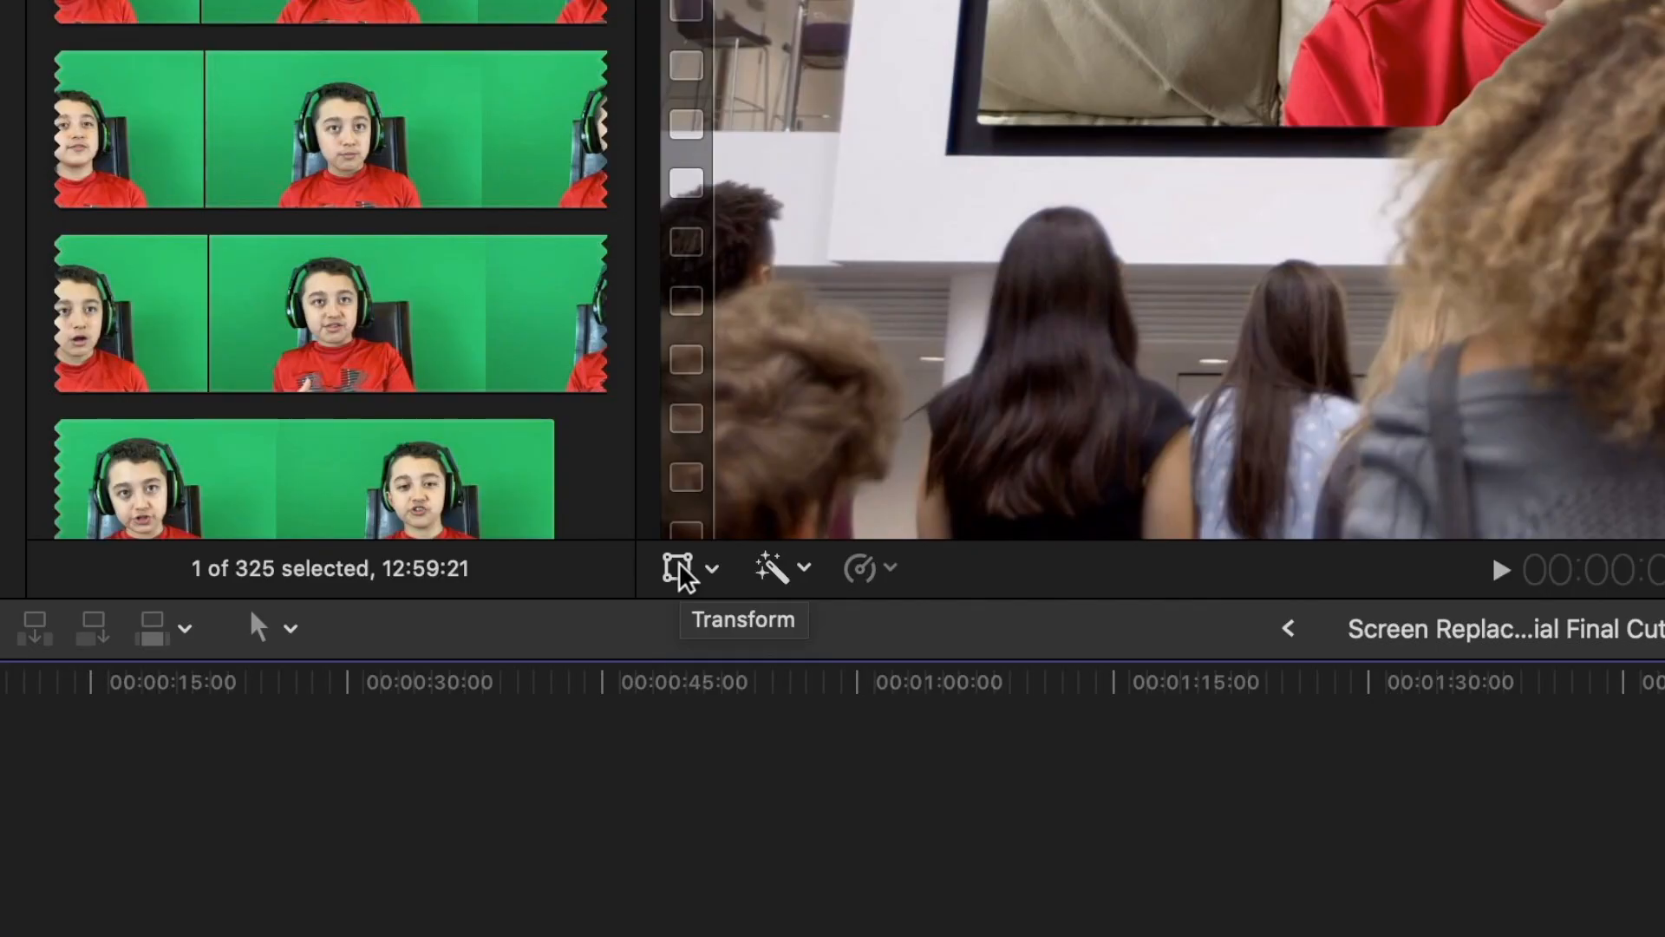
- Enable Transform on the compound clip and shift the enlarged 166% shot toward the wall screen
click(678, 569)
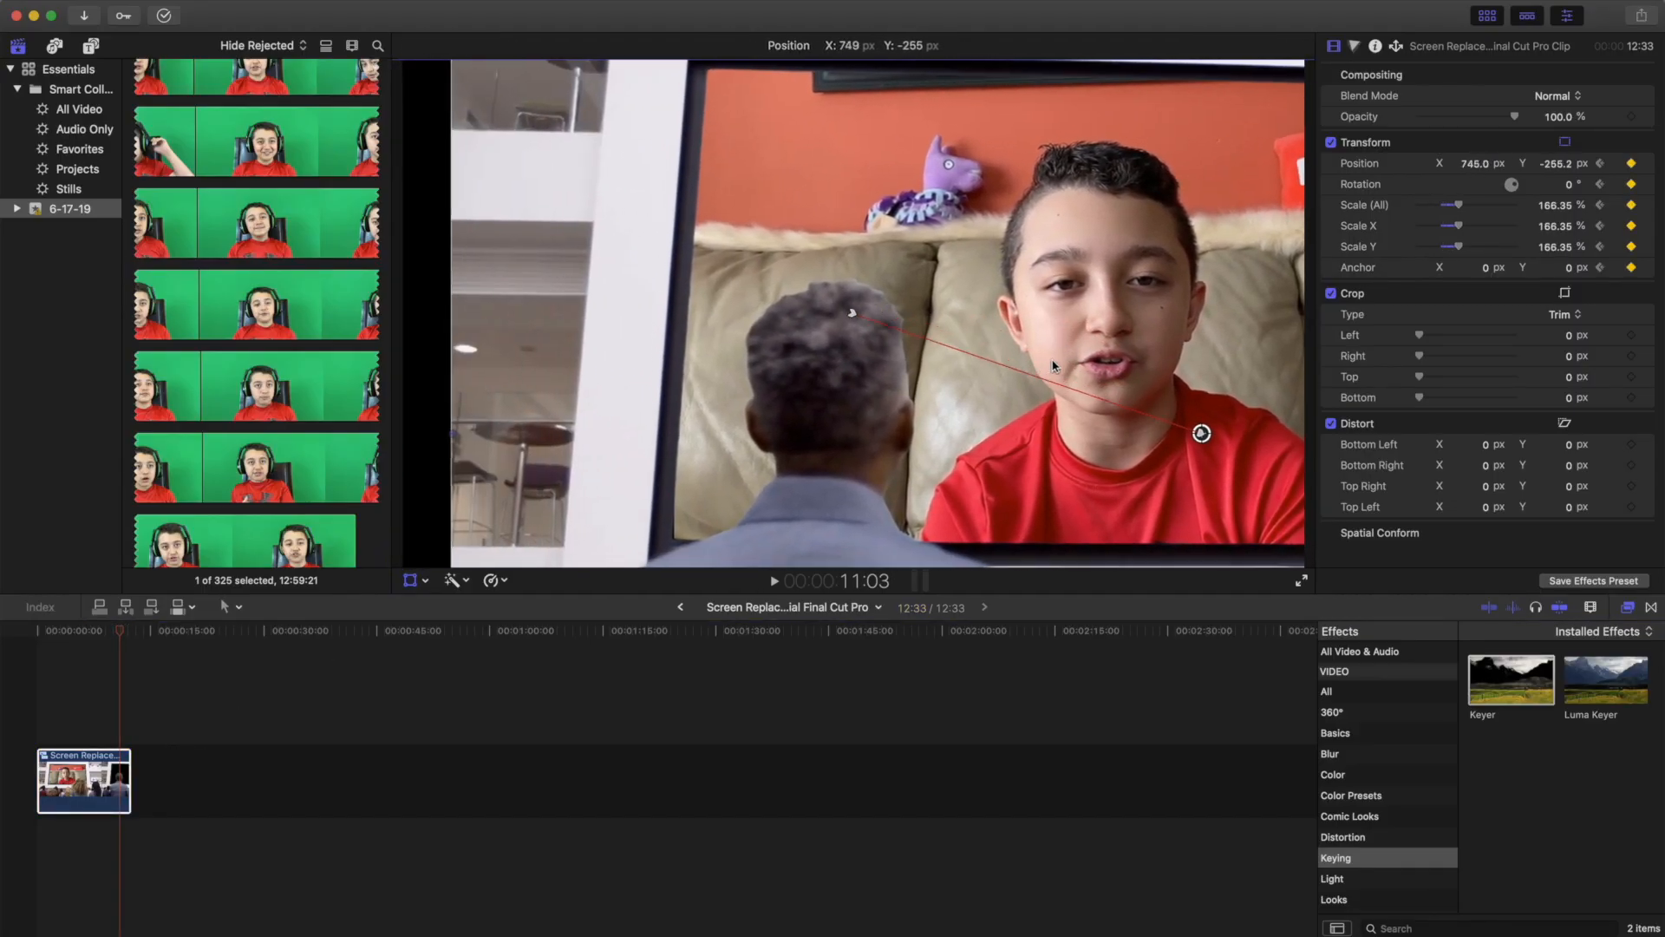
drag(1200, 433, 1041, 439)
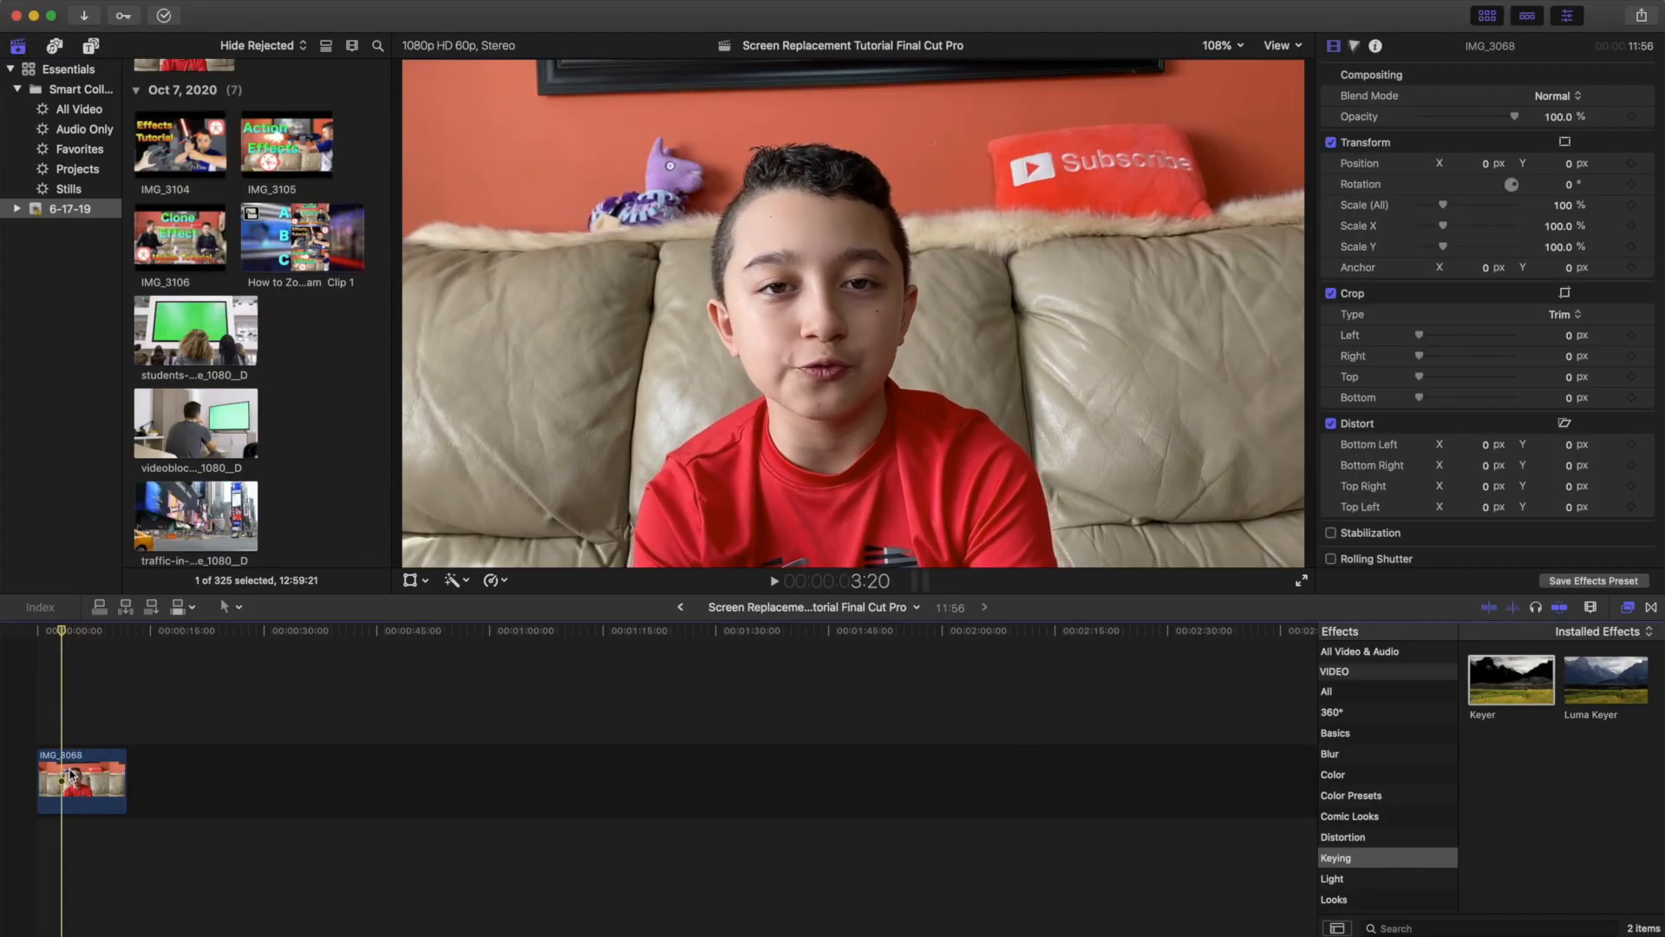
- Add the Times Square street clip to the timeline and show the Masks effects category
click(195, 457)
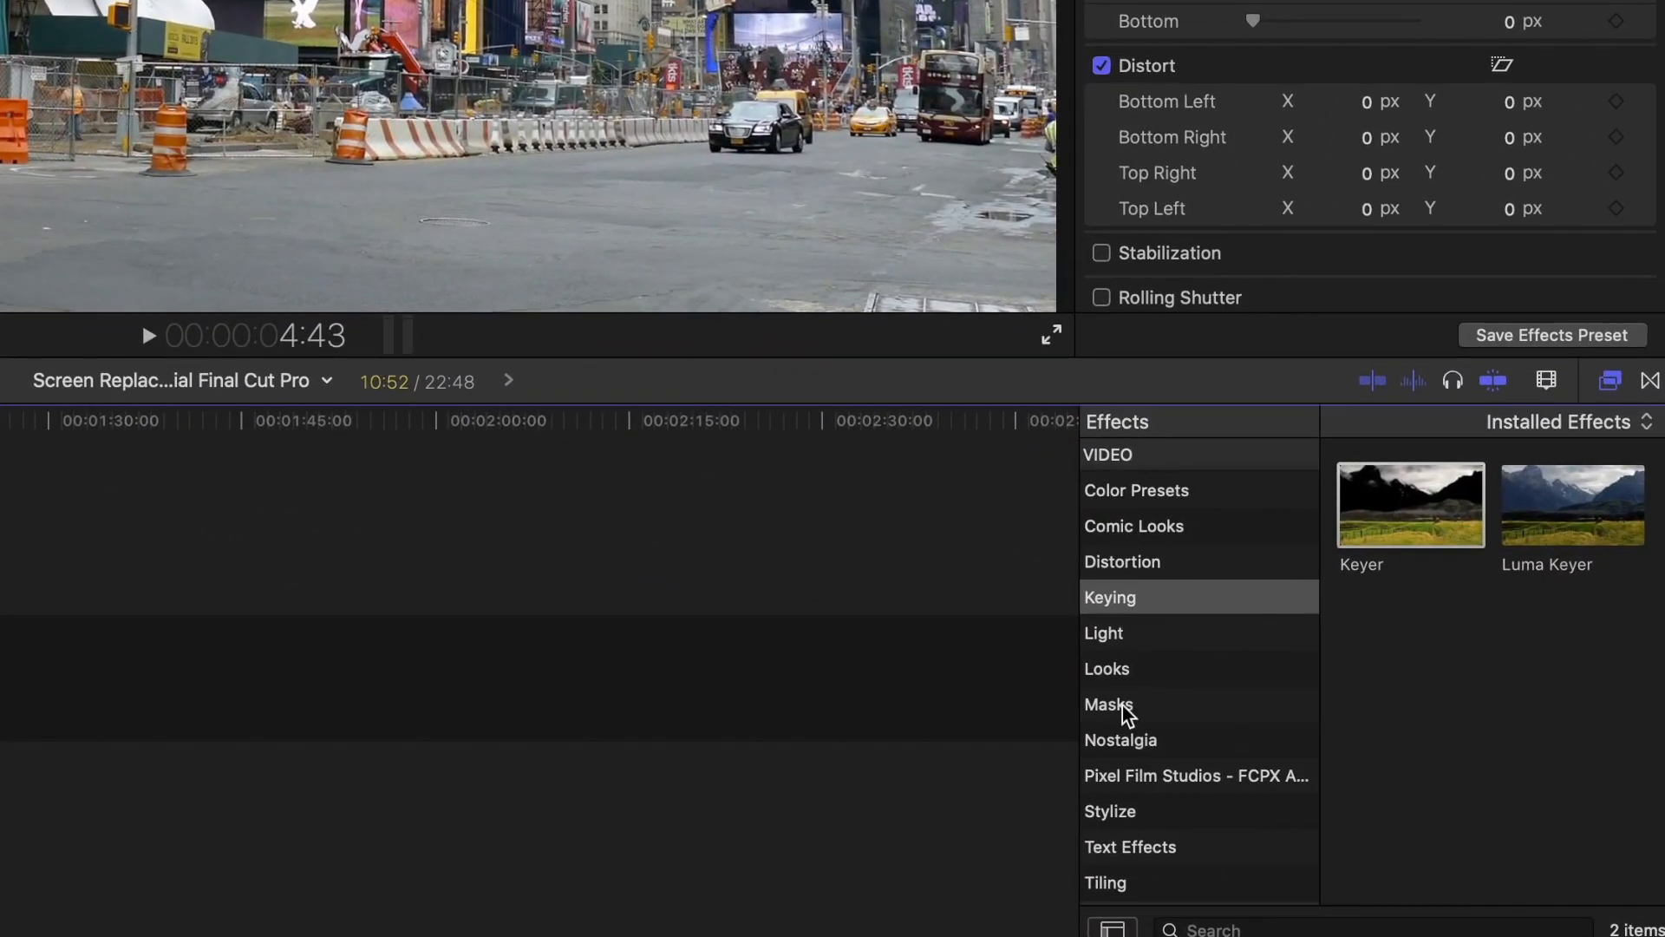
click(1108, 702)
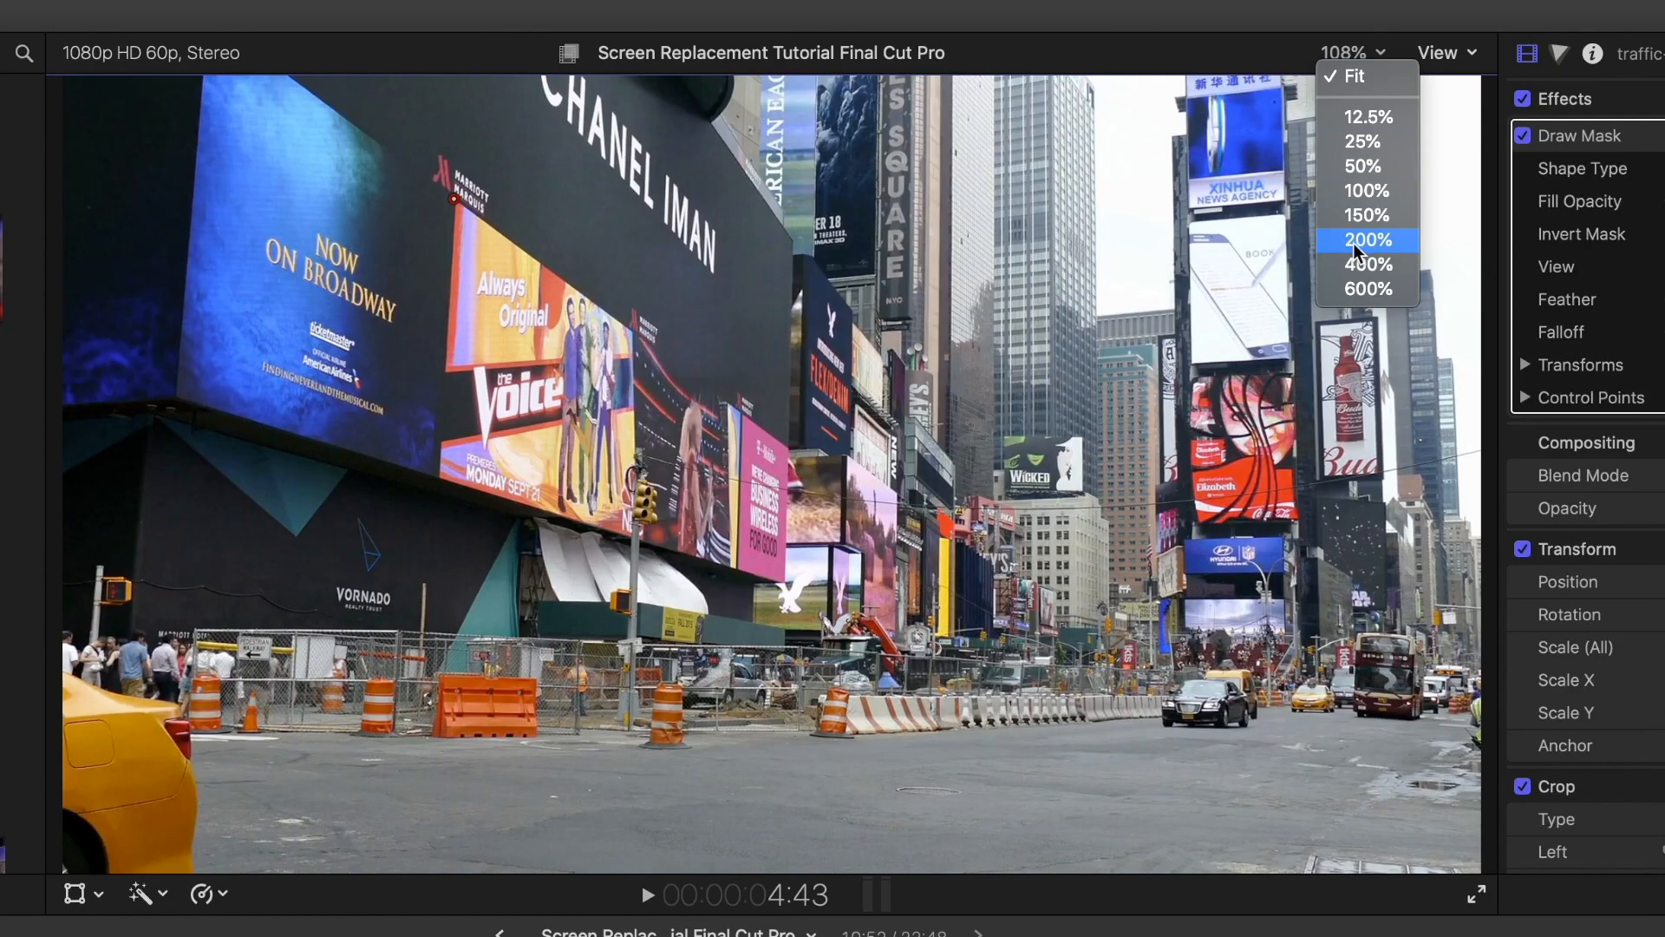
- At 200% zoom, draw a closed mask around the Broadway billboard and enable Invert Mask
click(1367, 239)
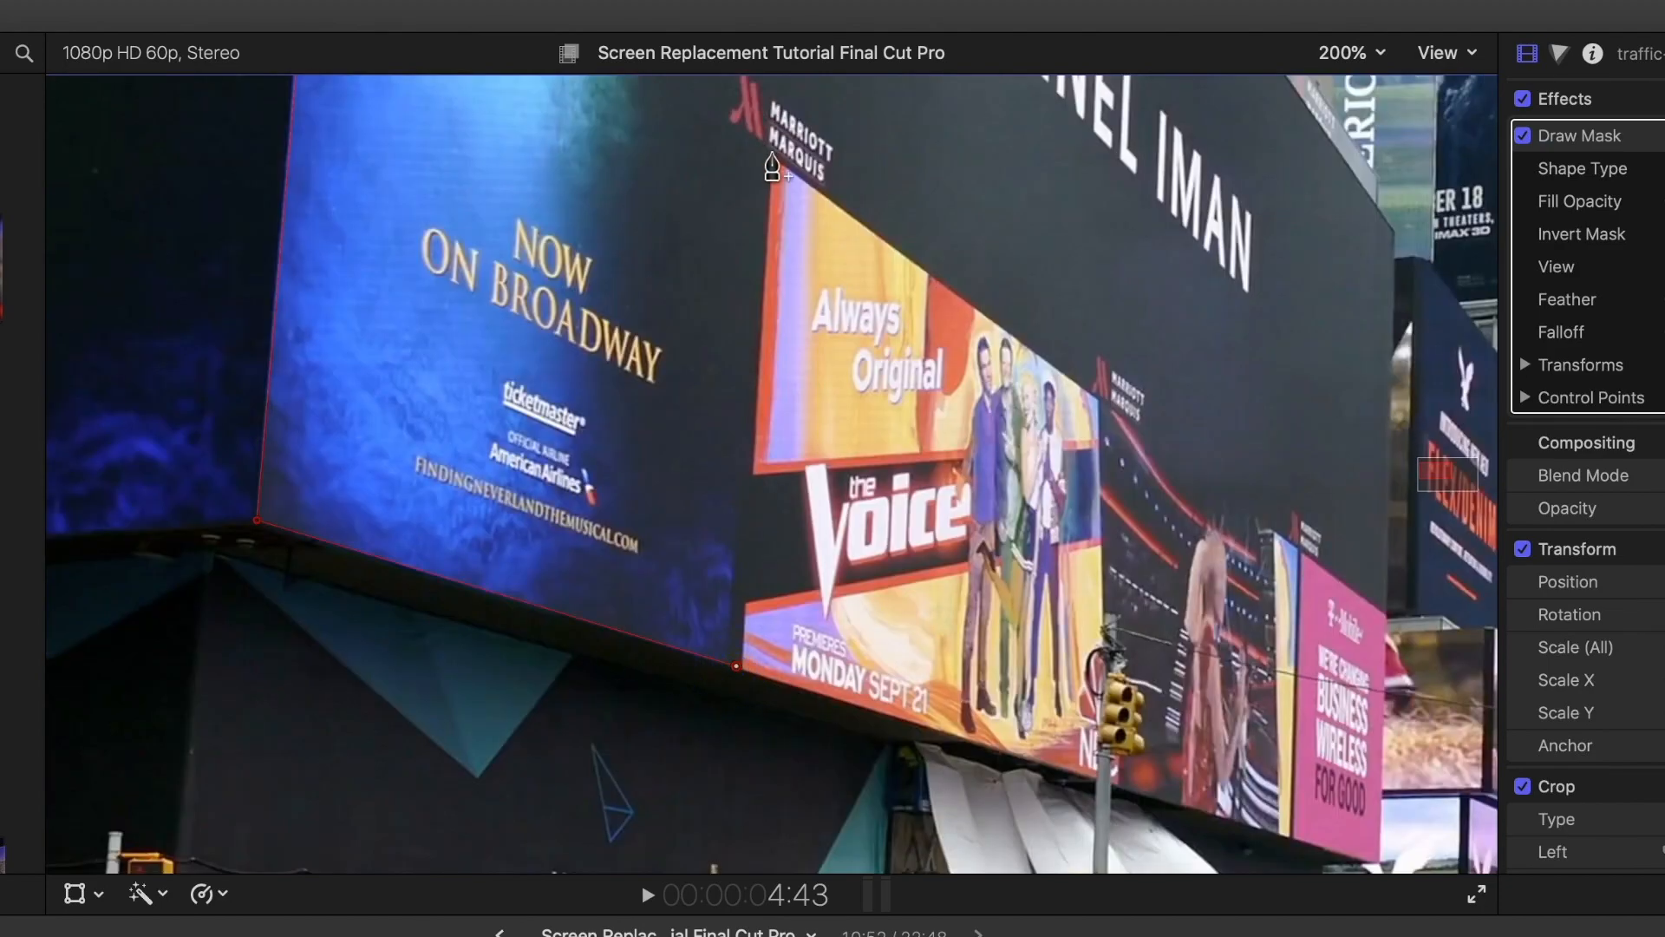
click(1343, 52)
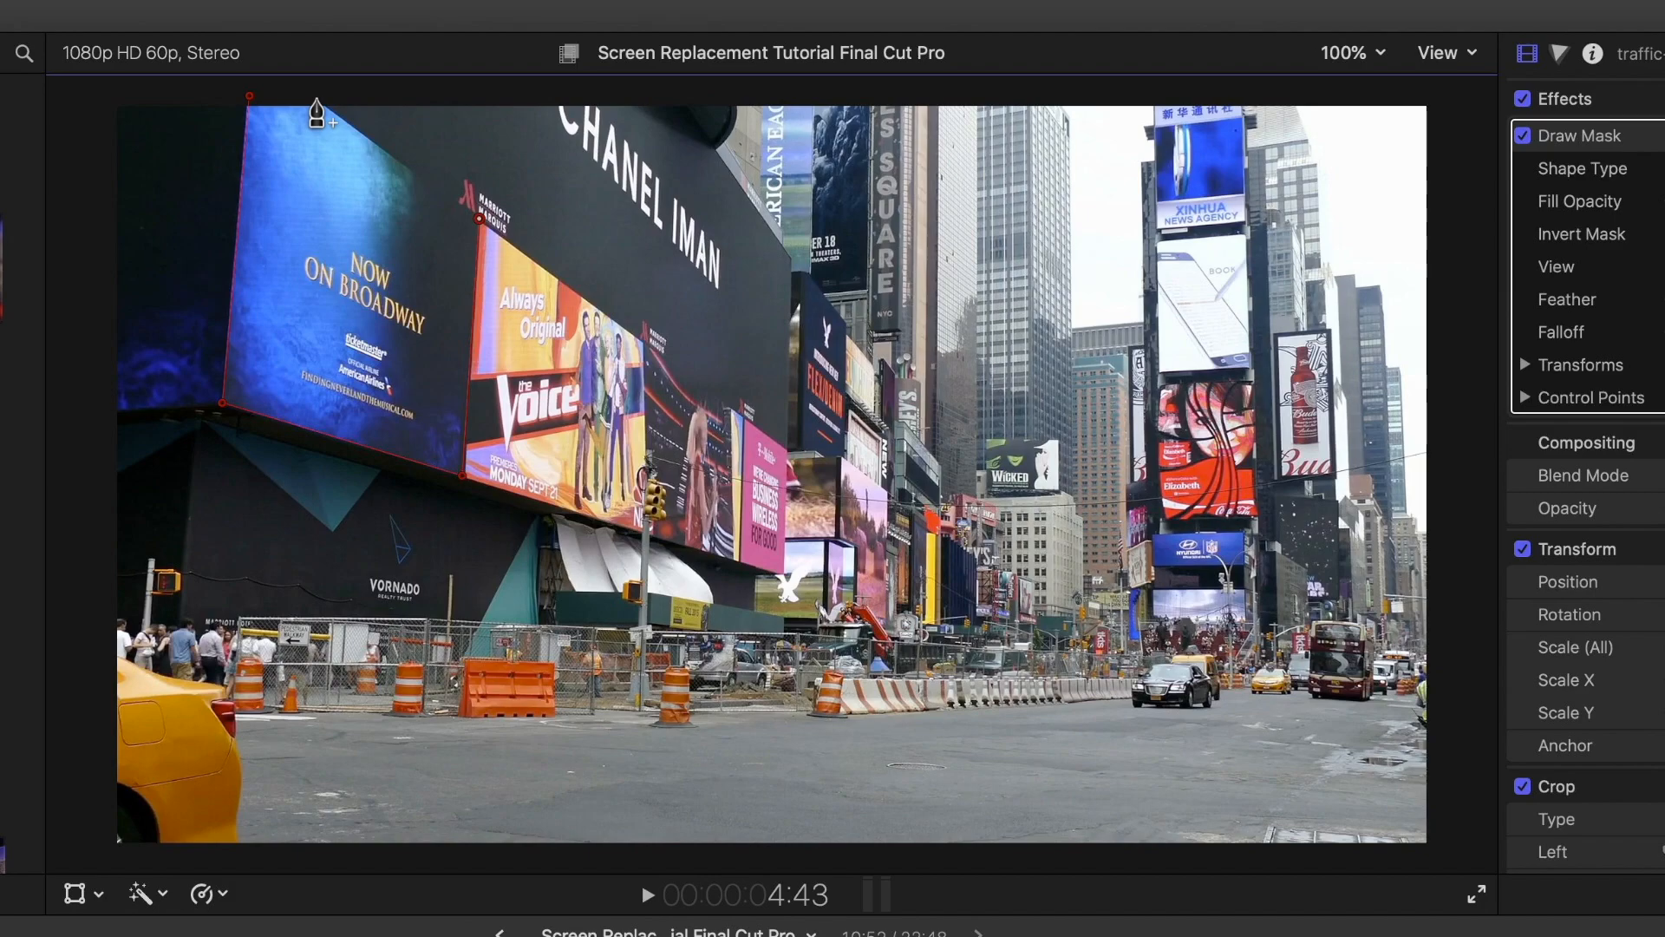
click(316, 111)
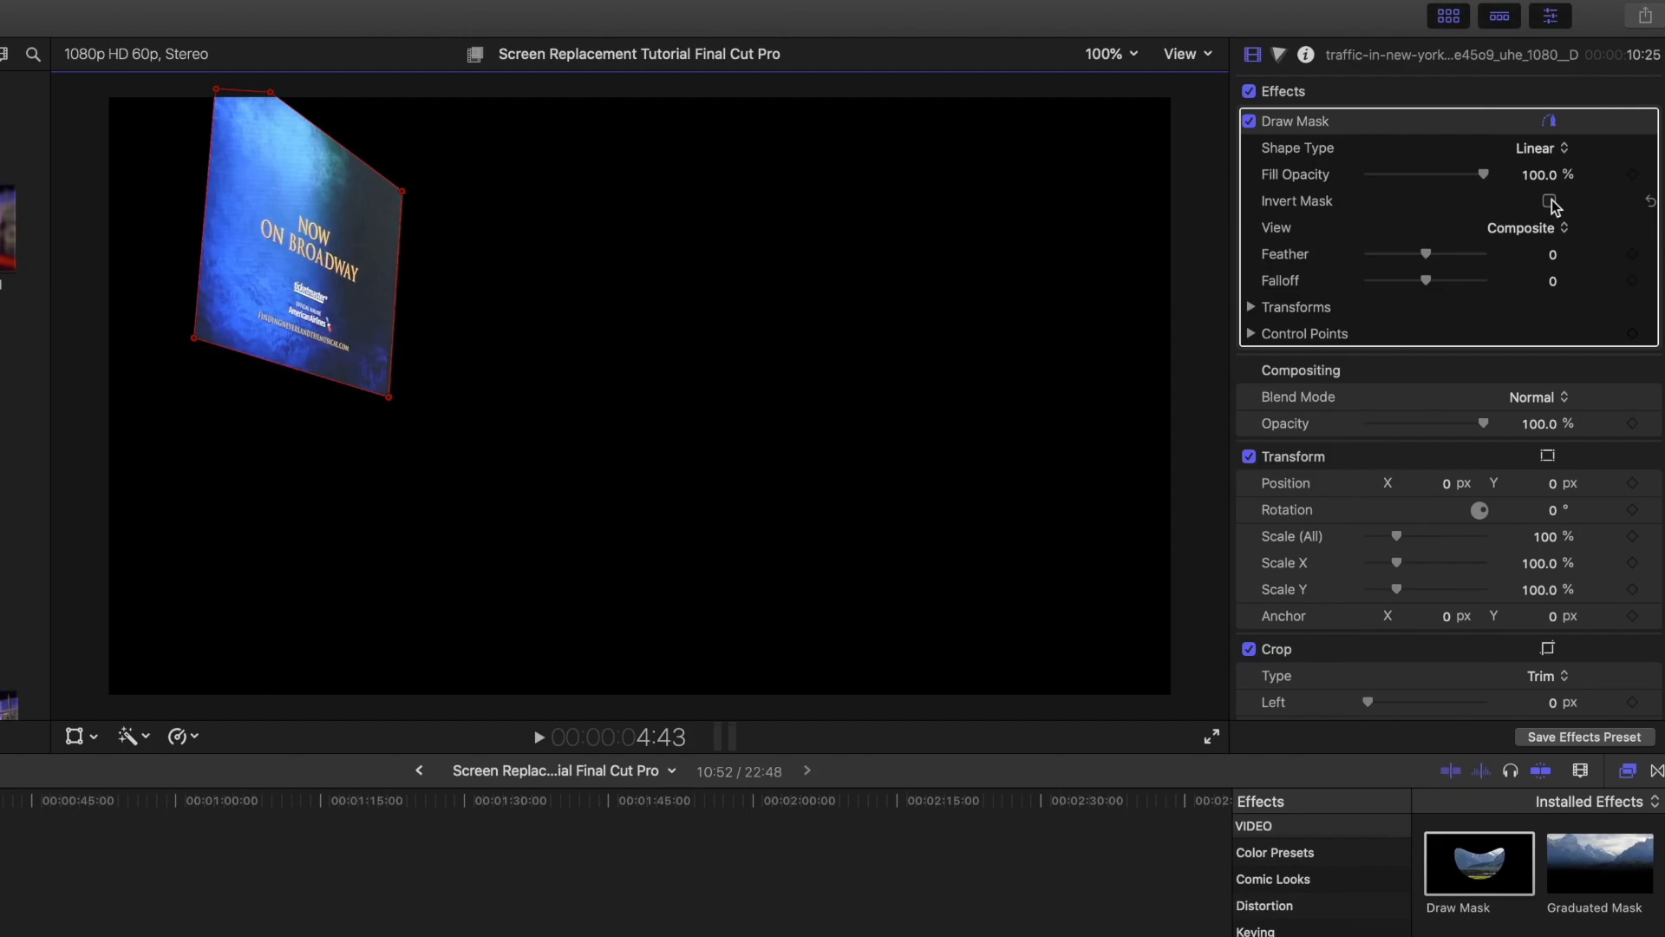
click(1549, 201)
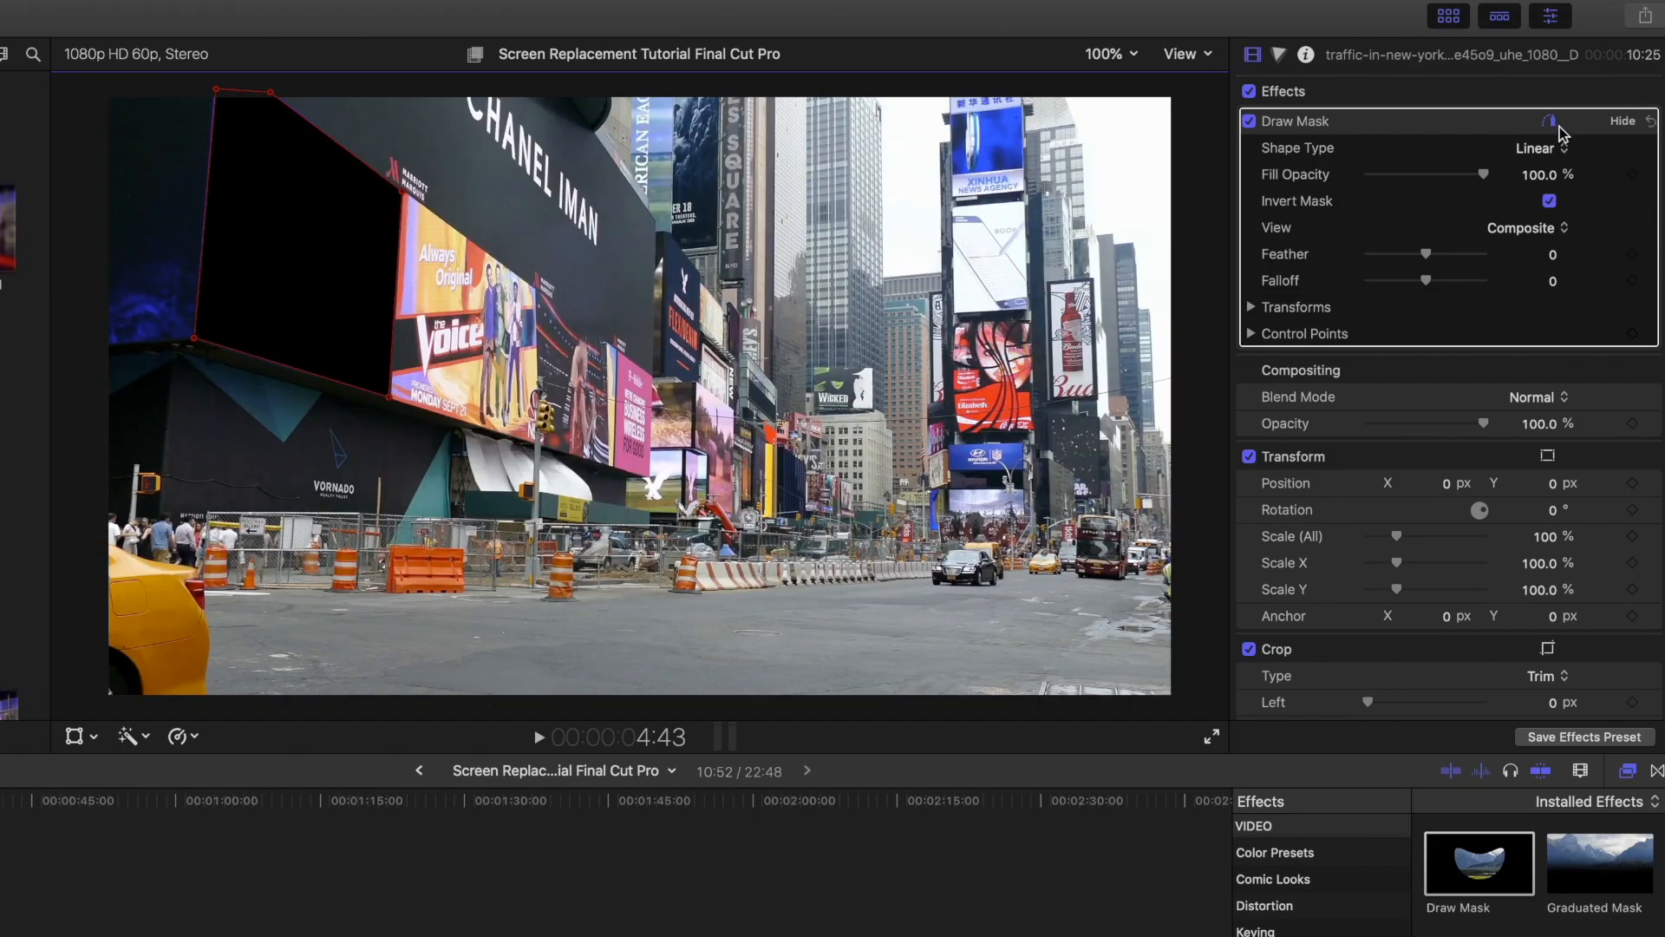
mouse_move(1551, 120)
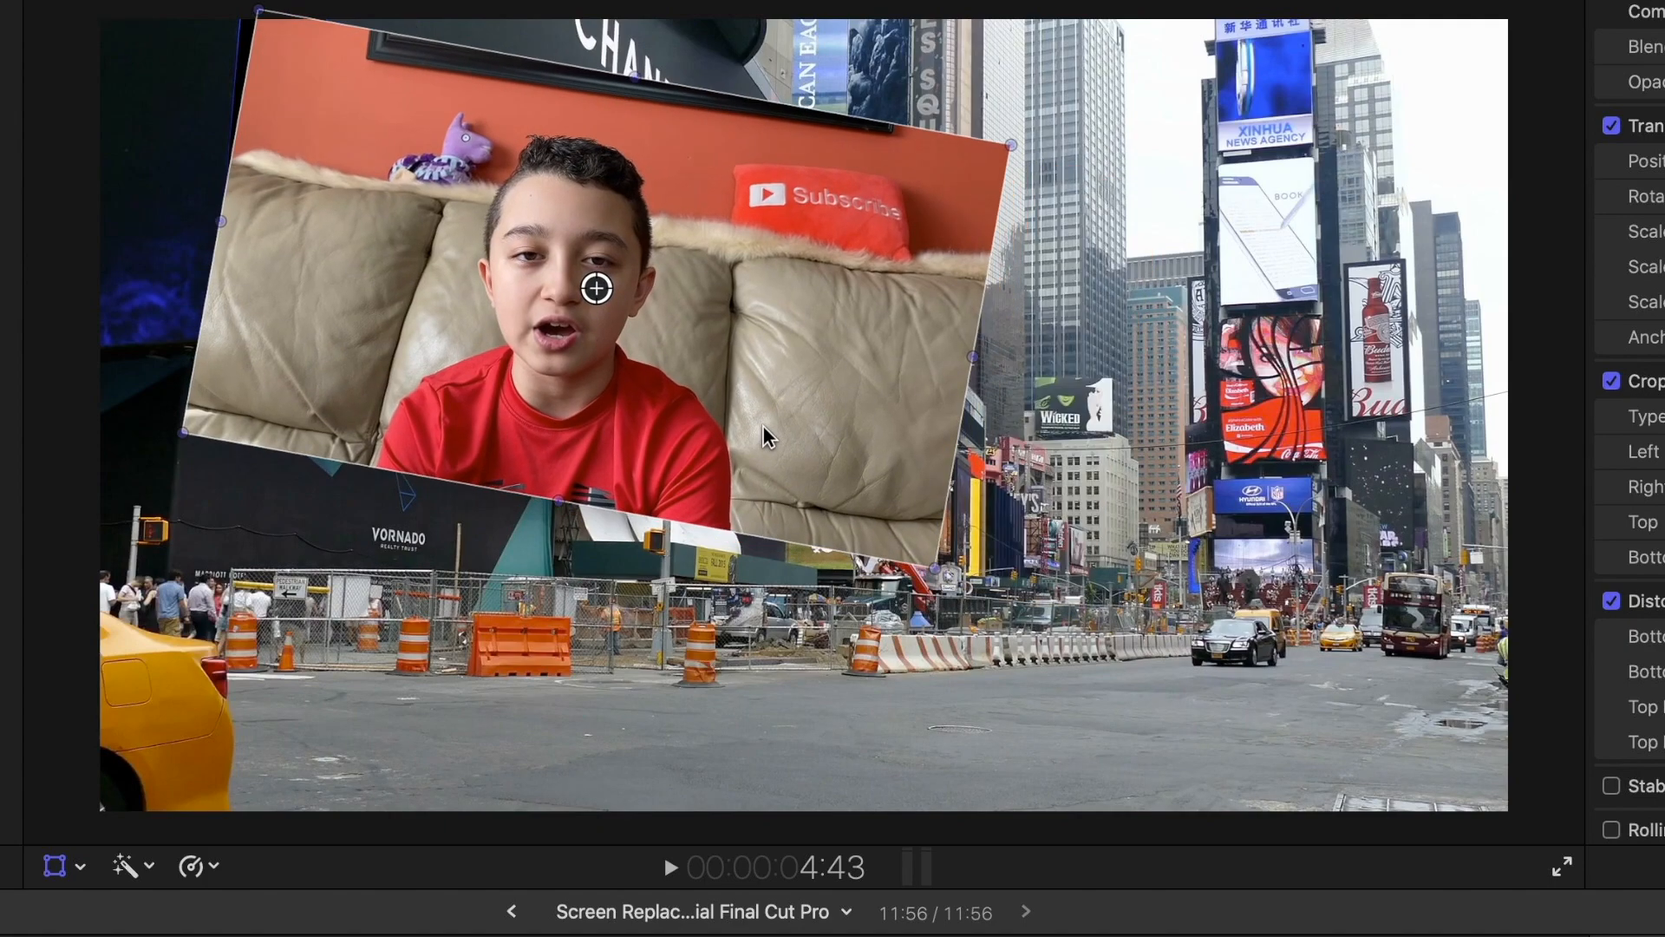
- Drag the talking-head clip into place so it fills the billboard cut-out
drag(595, 288, 571, 257)
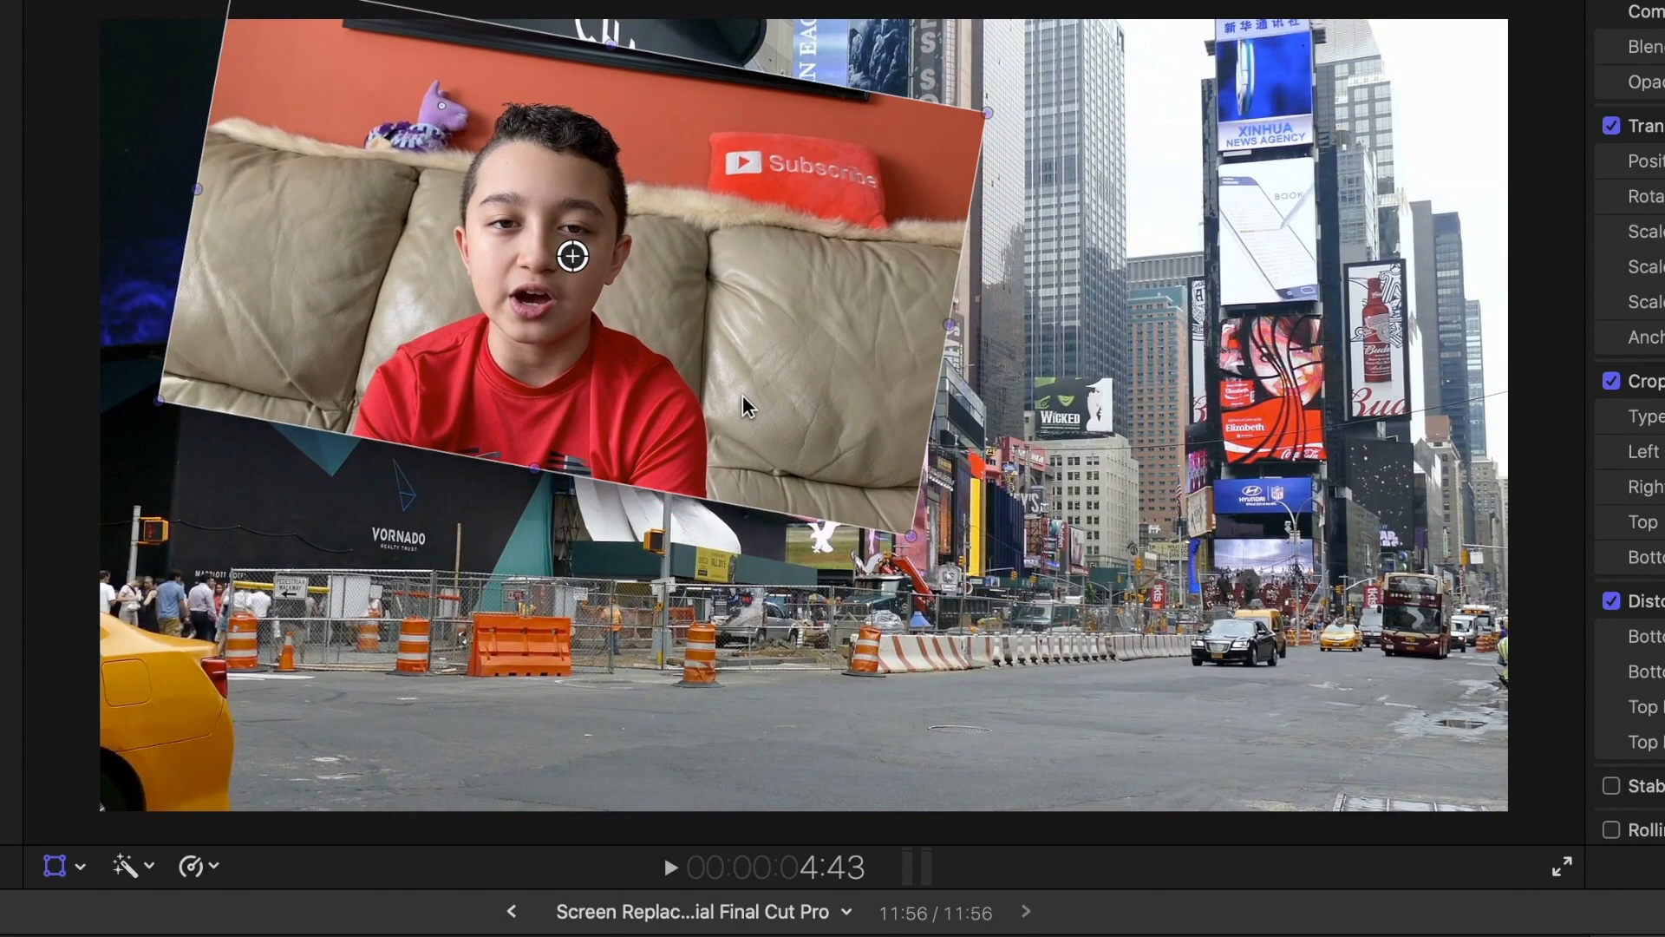
drag(570, 257, 548, 281)
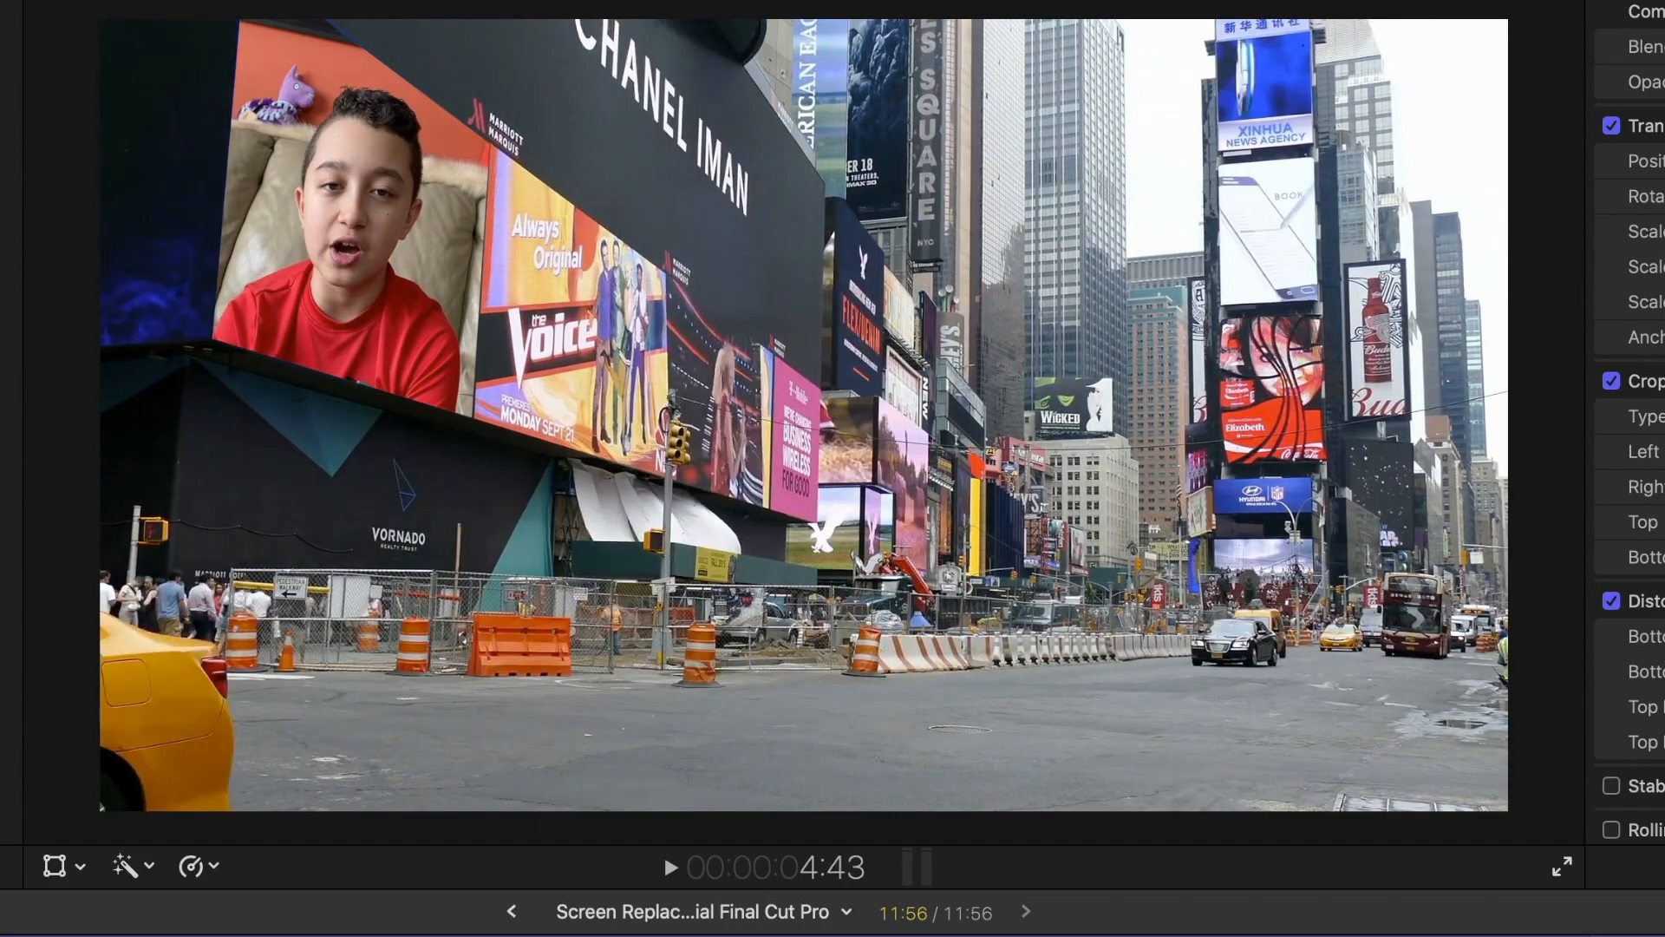
click(669, 867)
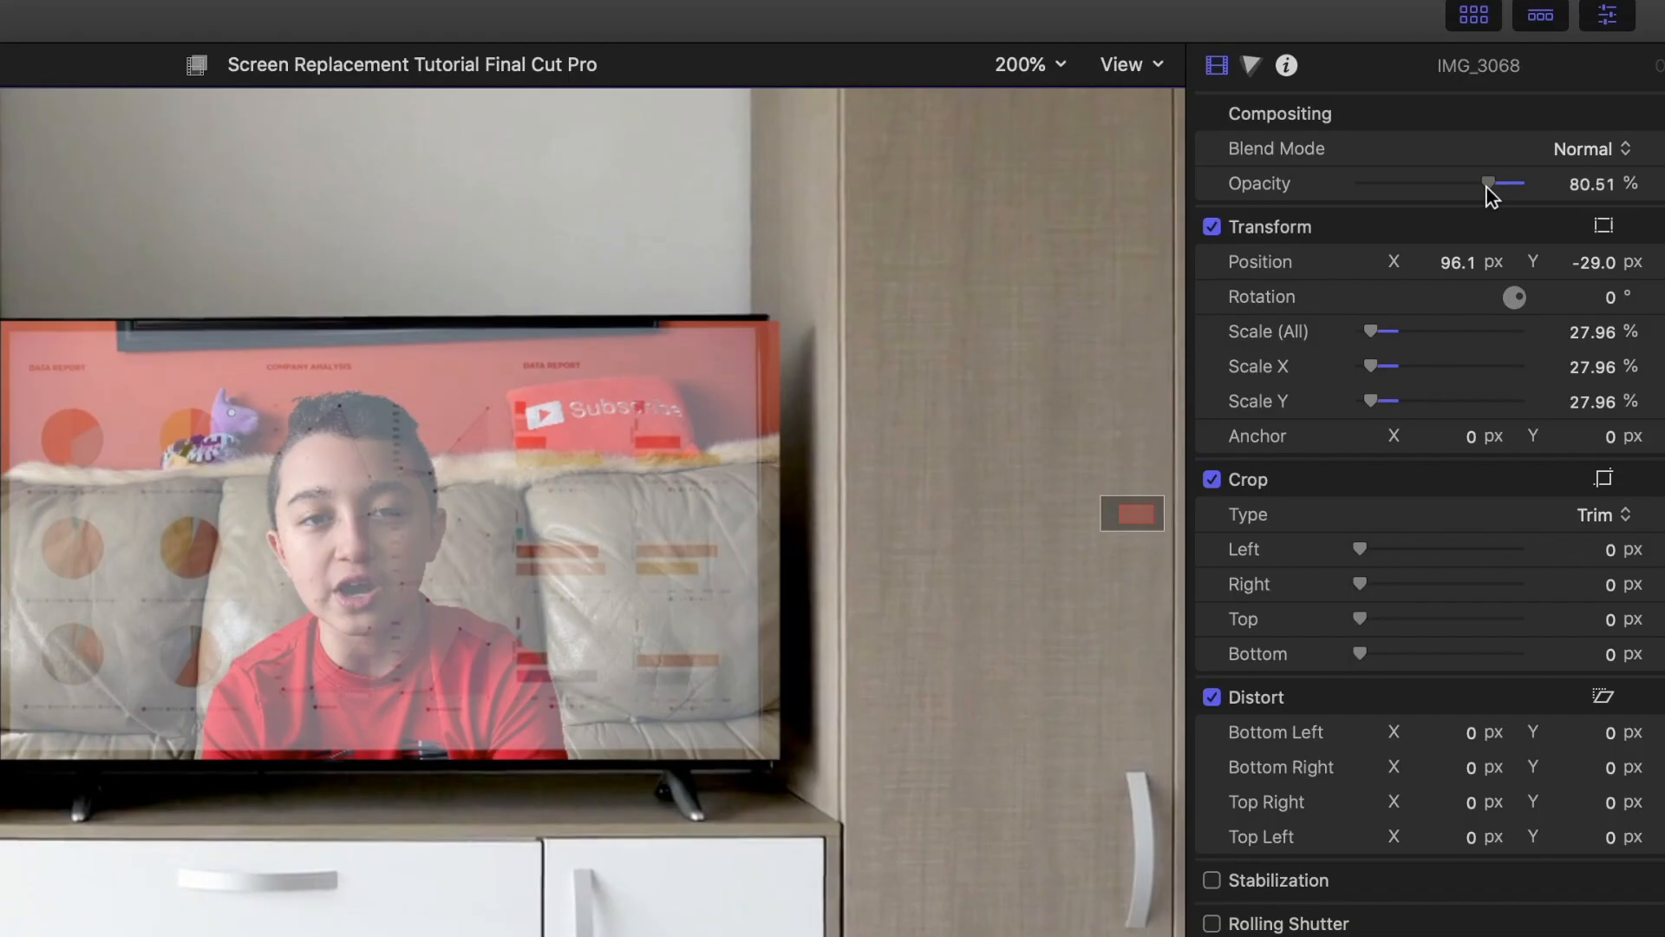
- Lower the talking head's Opacity slider to about 20.97% over the TV shot
drag(1487, 184, 1453, 184)
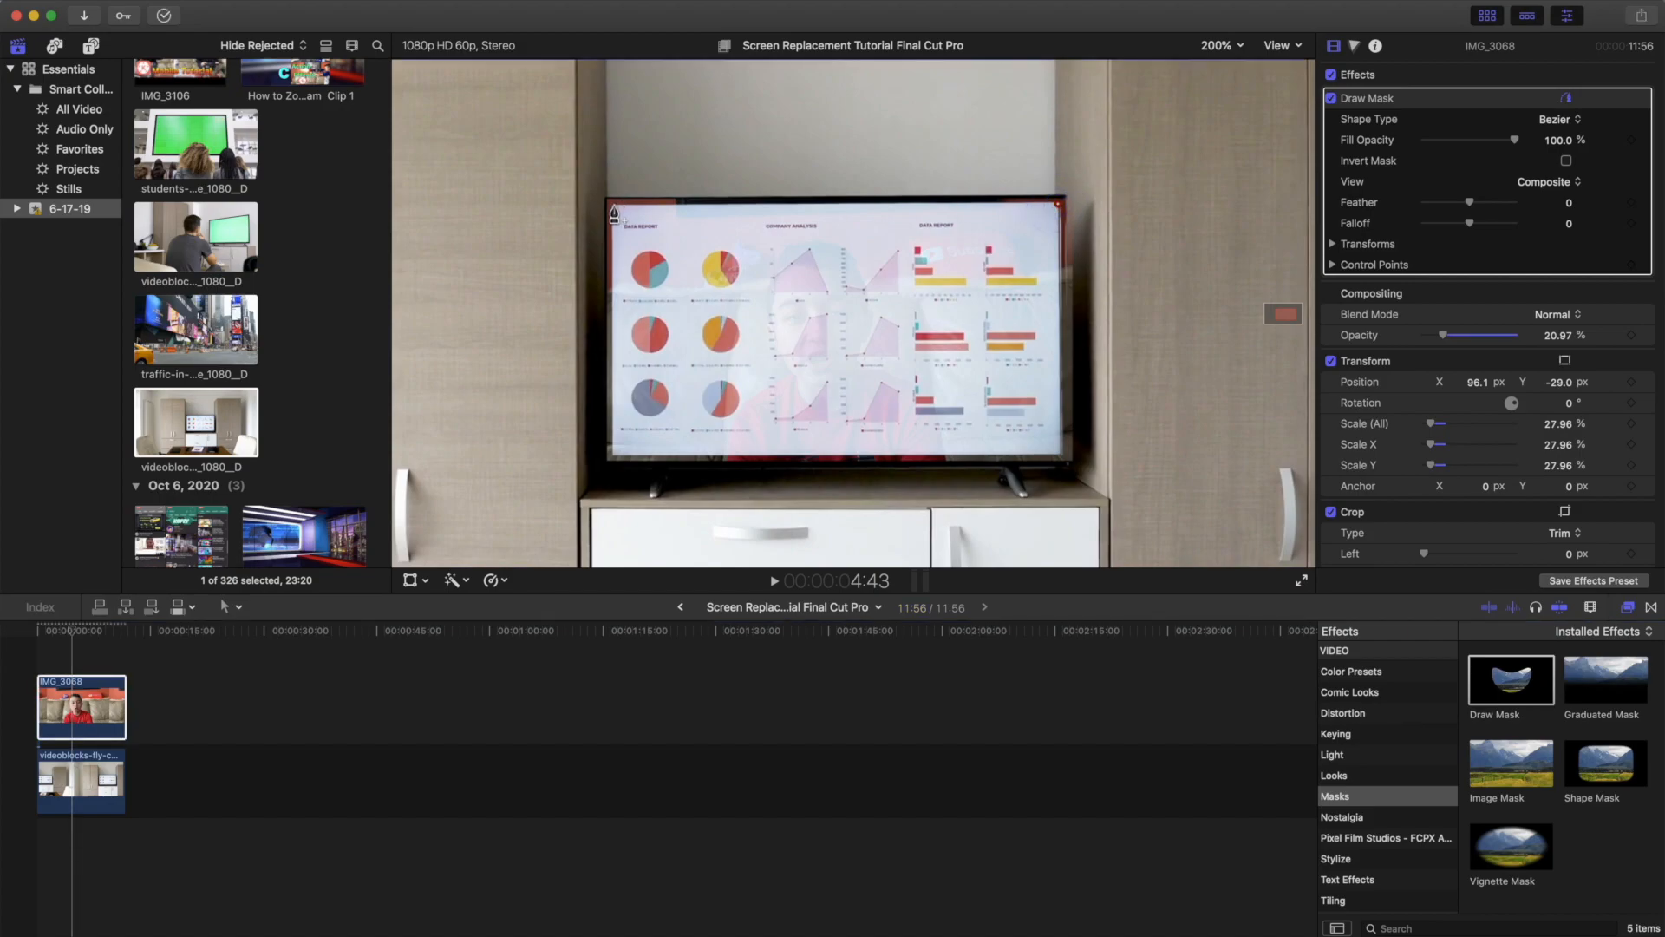
- Restore the talking-head clip to 100% opacity so it fills the TV screen
drag(1476, 335, 1512, 335)
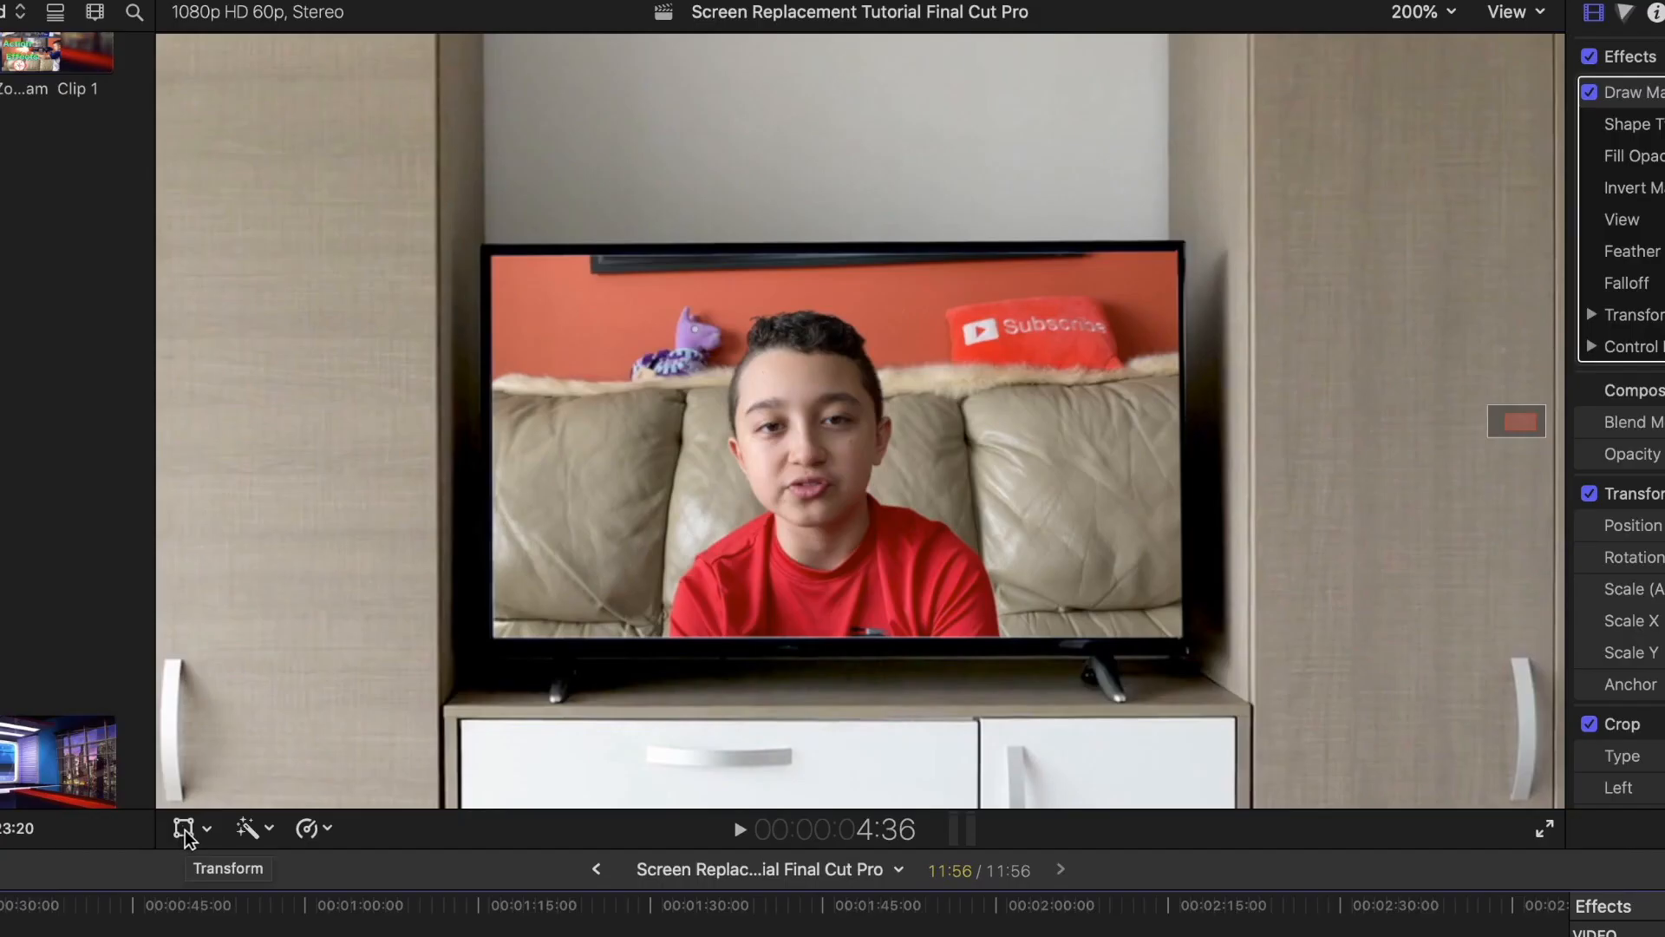
click(184, 829)
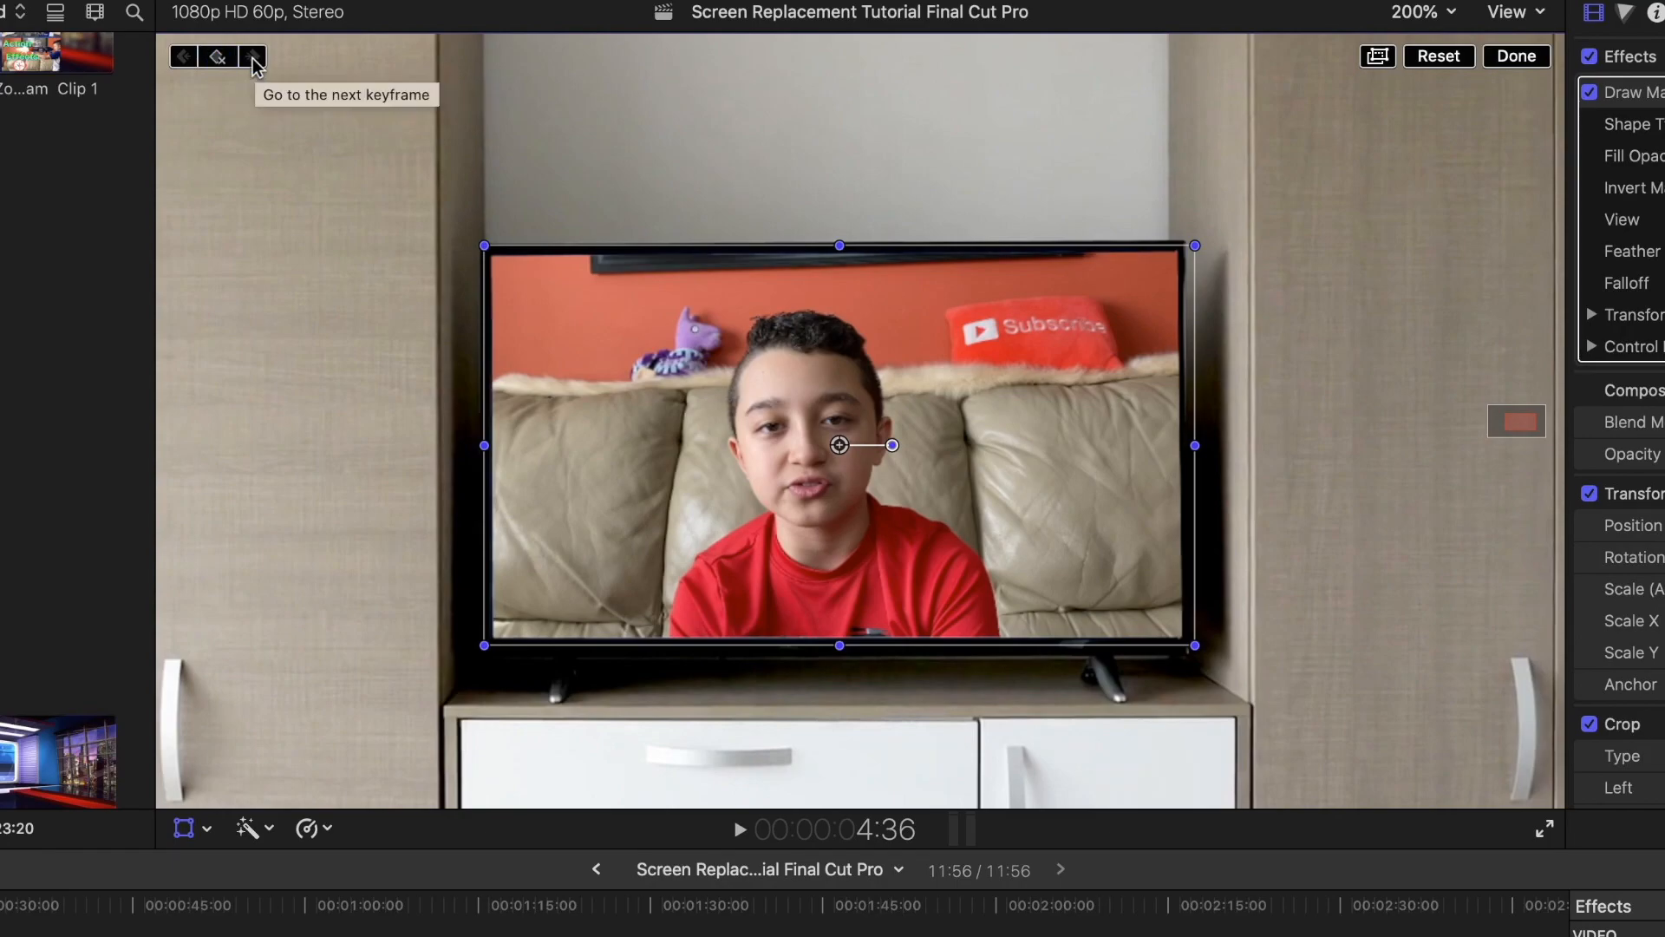
mouse_move(290, 118)
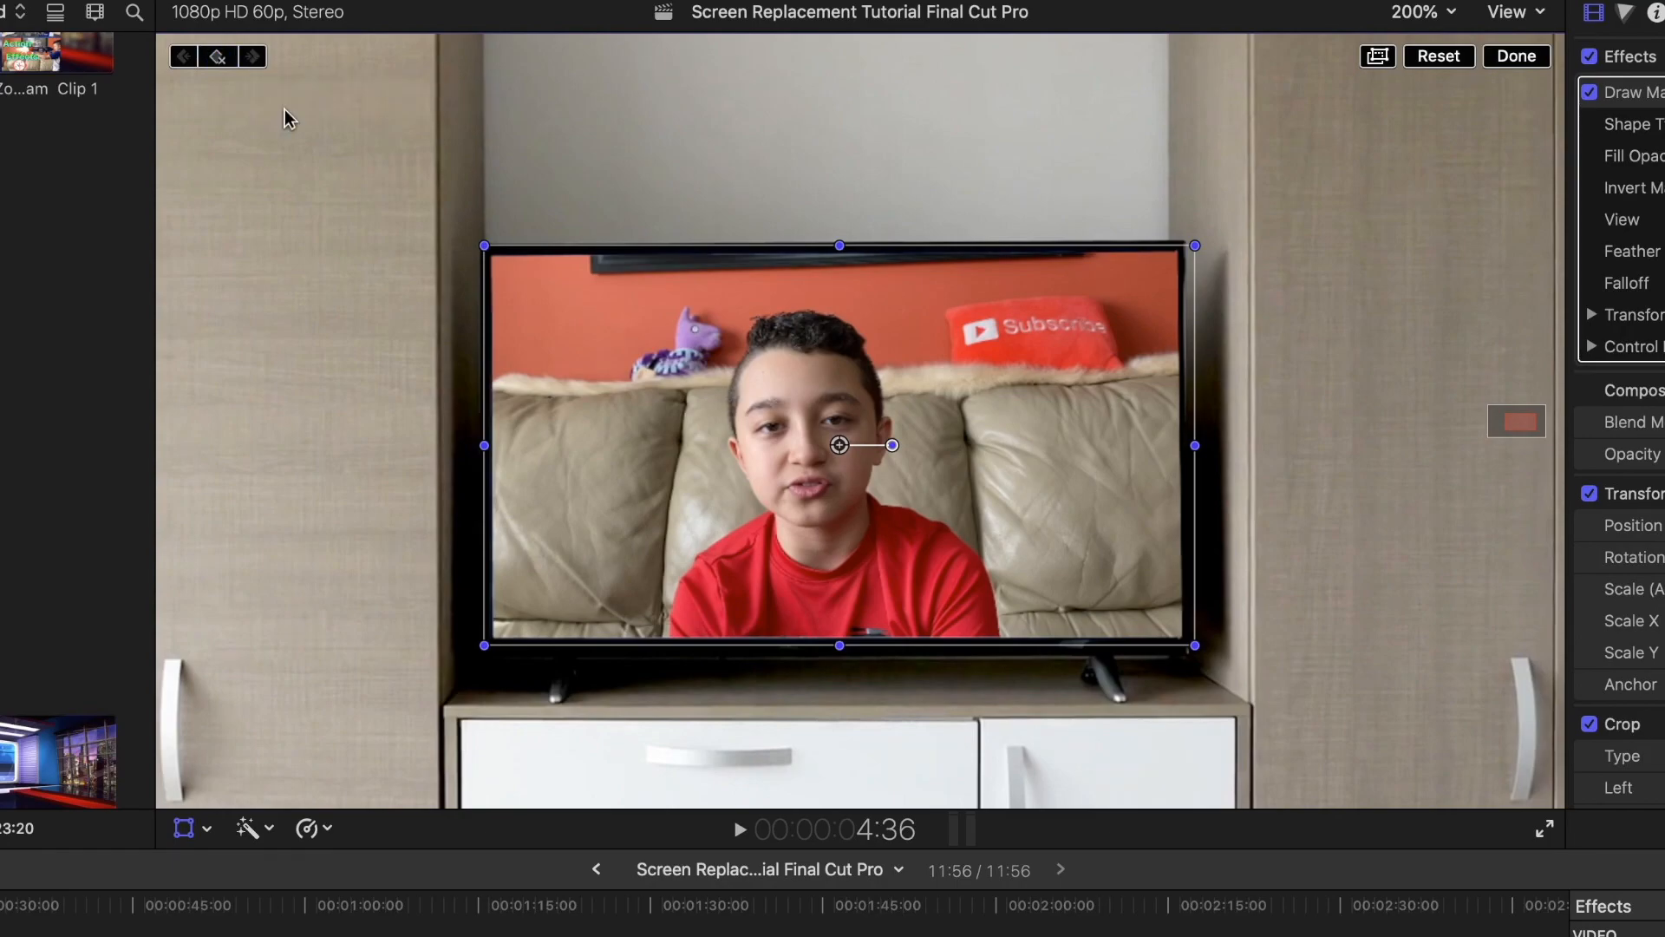